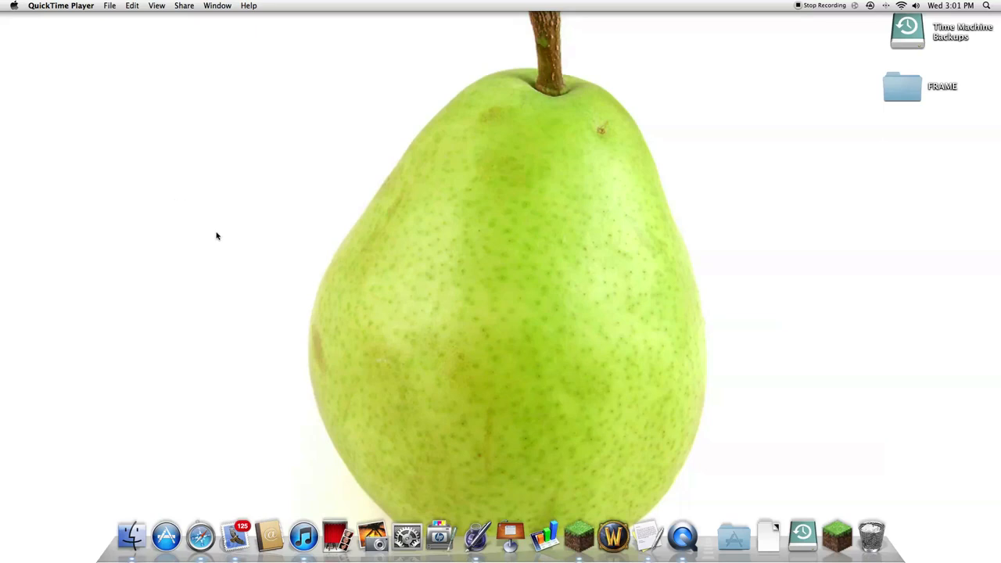
mouse_move(231, 257)
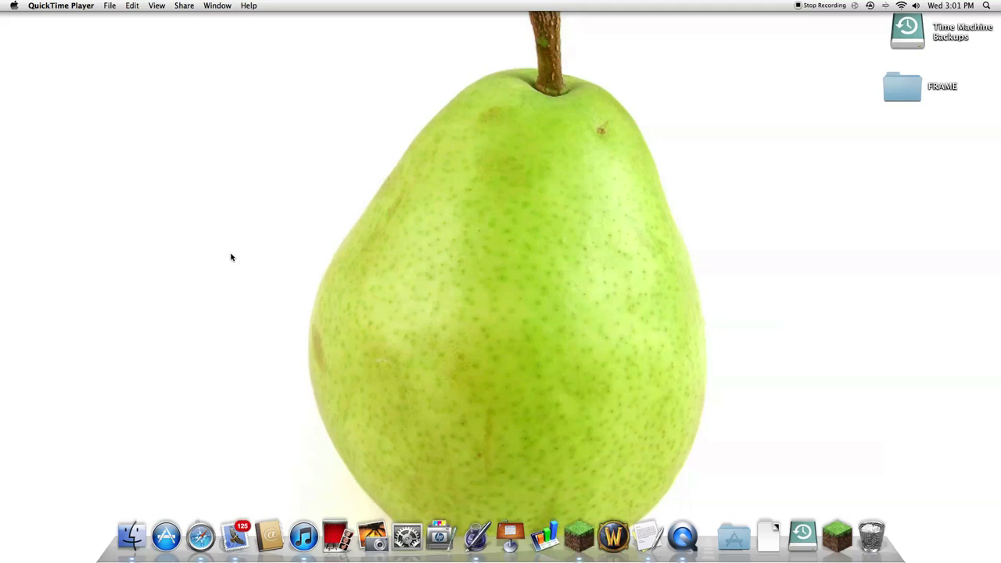
mouse_move(758, 468)
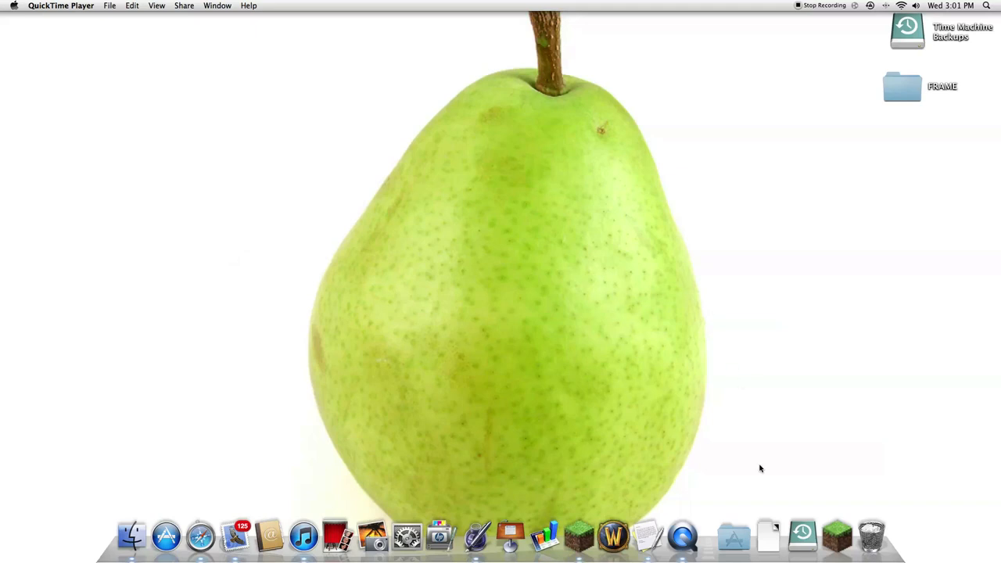
mouse_move(610, 128)
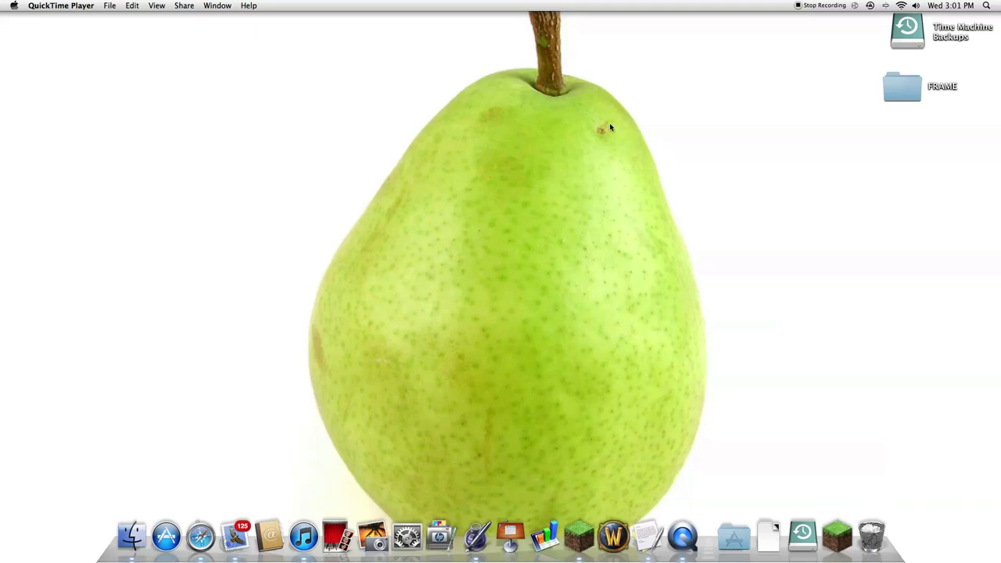
mouse_move(603, 134)
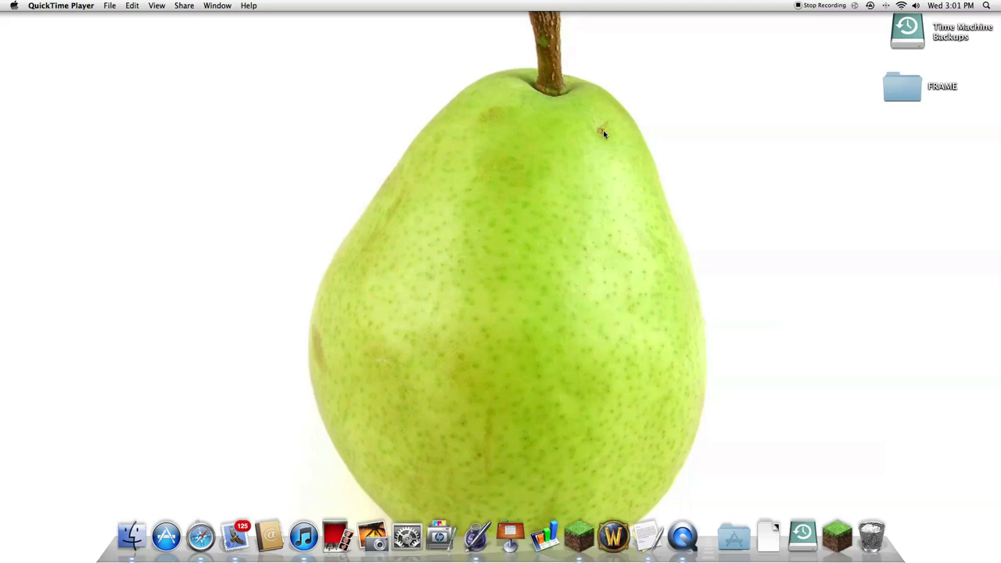
mouse_move(836, 535)
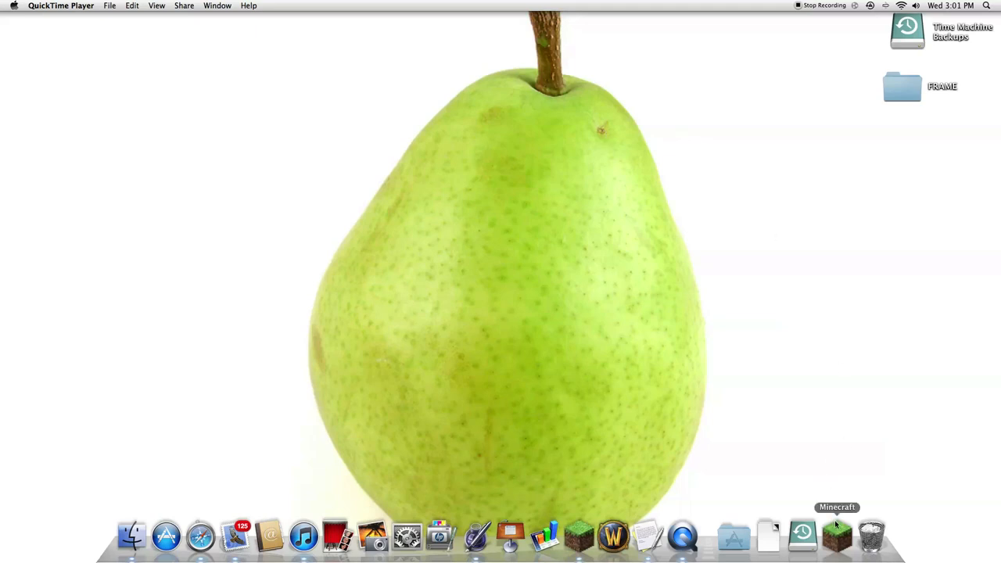
Launch Minecraft from the Dock and open the Singleplayer world list
click(836, 536)
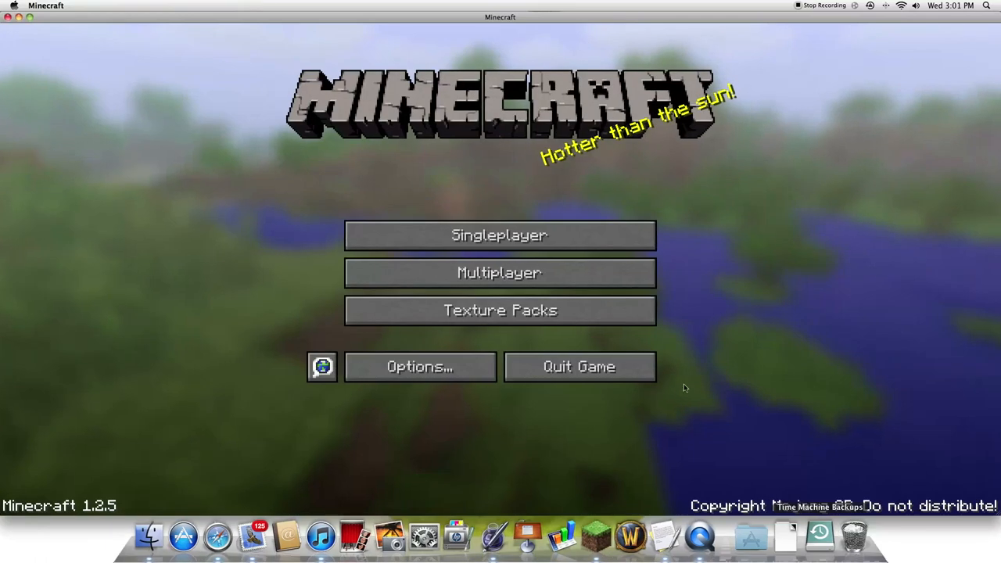
mouse_move(118, 305)
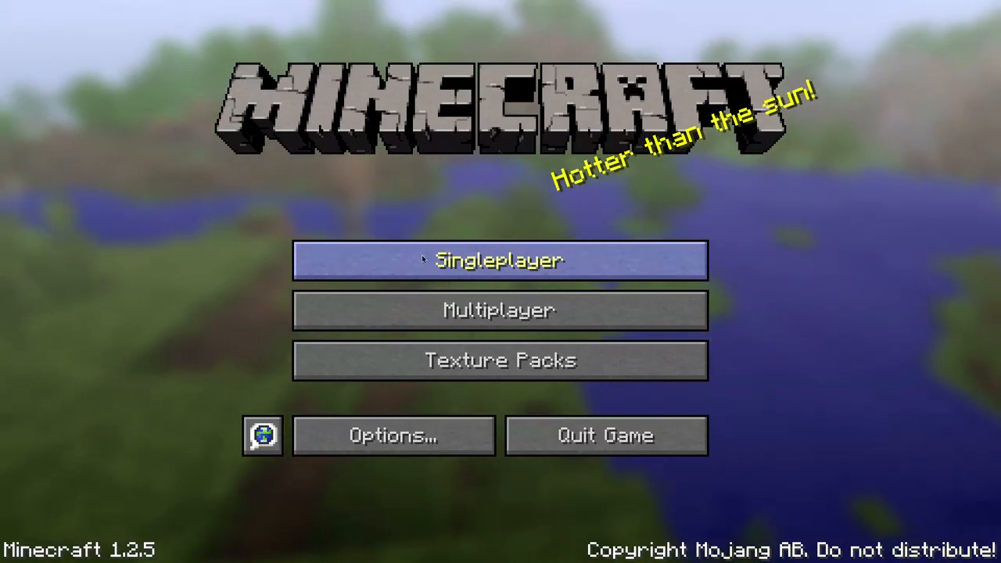
click(499, 259)
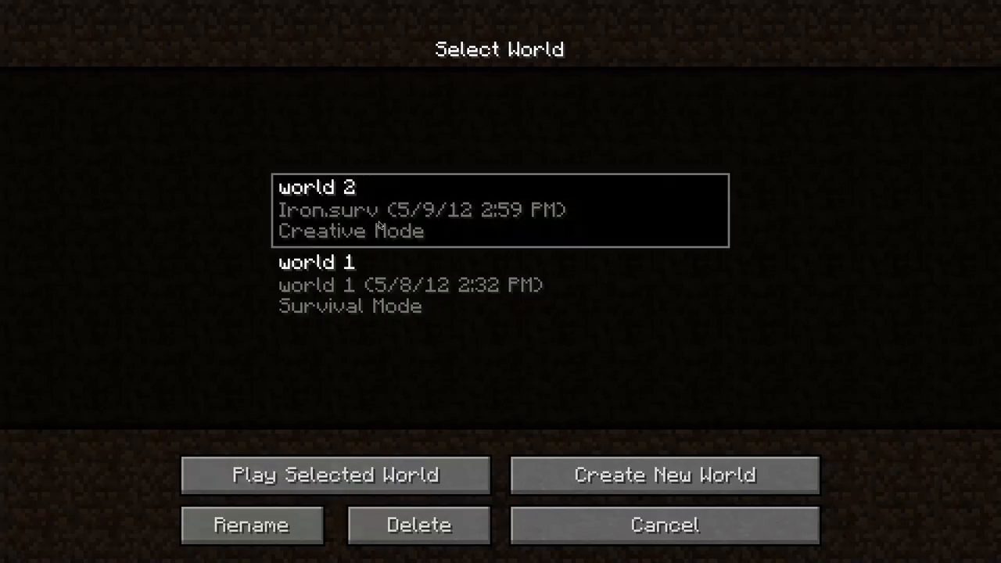
mouse_move(350, 463)
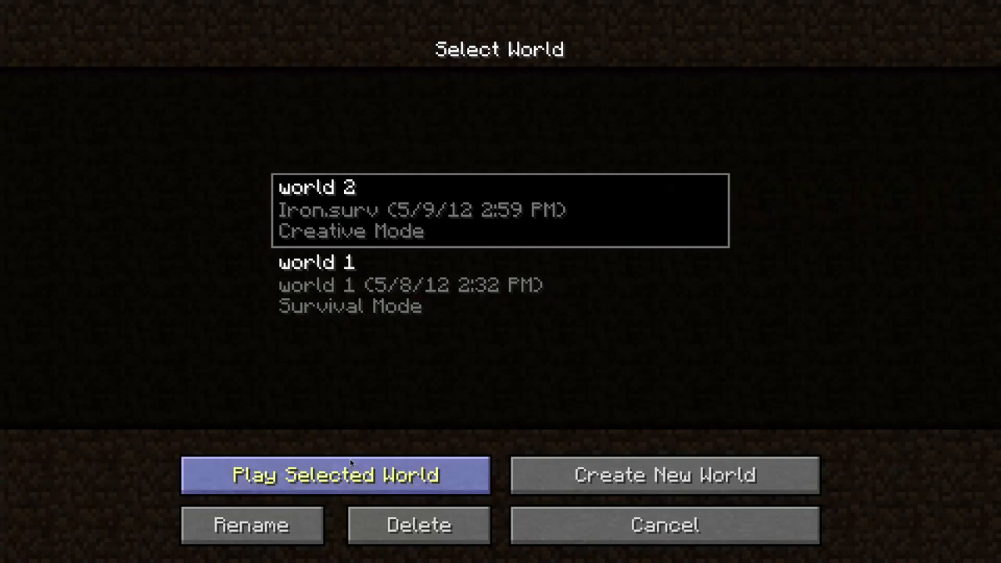
Load creative world 2 and add a glass block to the hotbar from the creative inventory
click(336, 475)
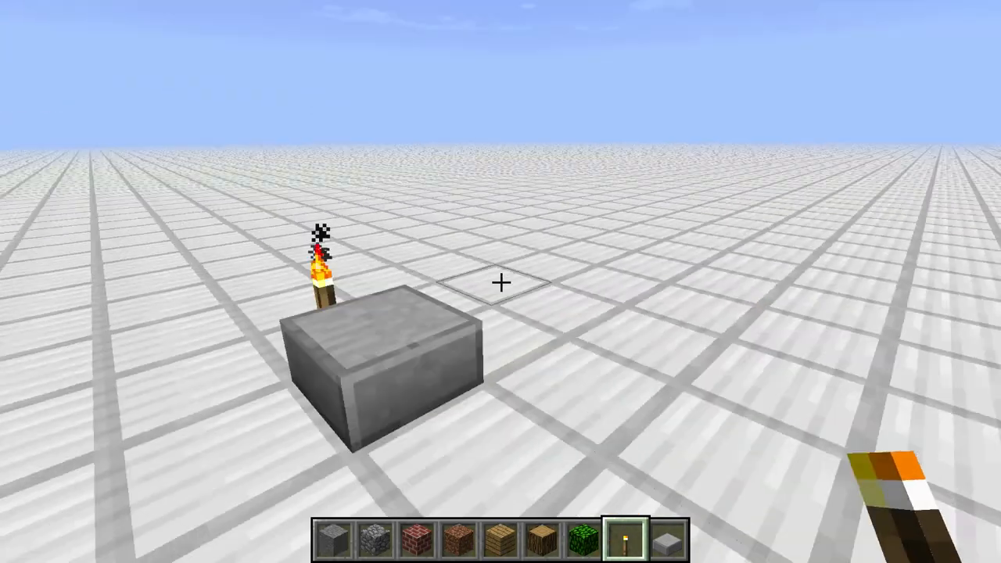
key(e)
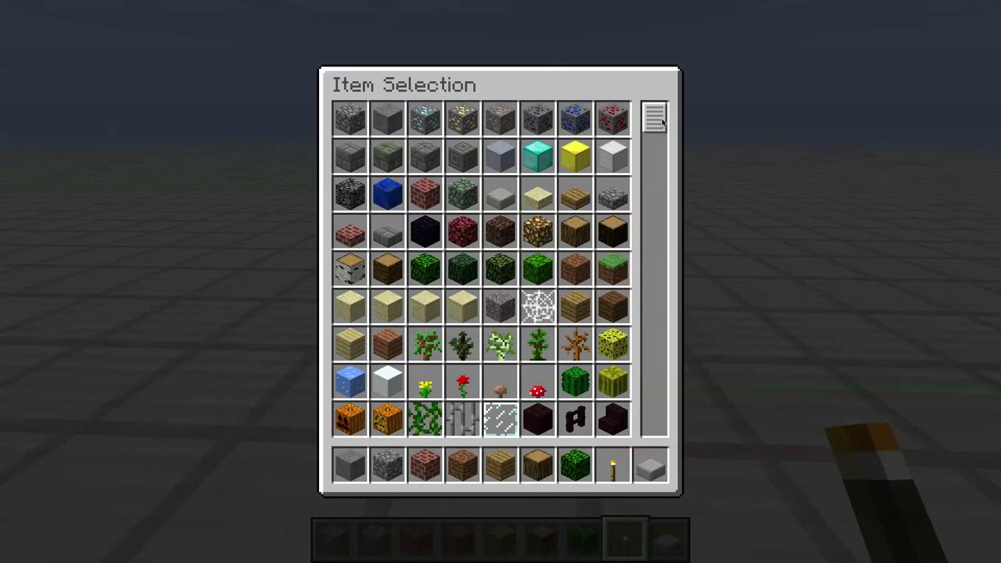
scroll(down, 3)
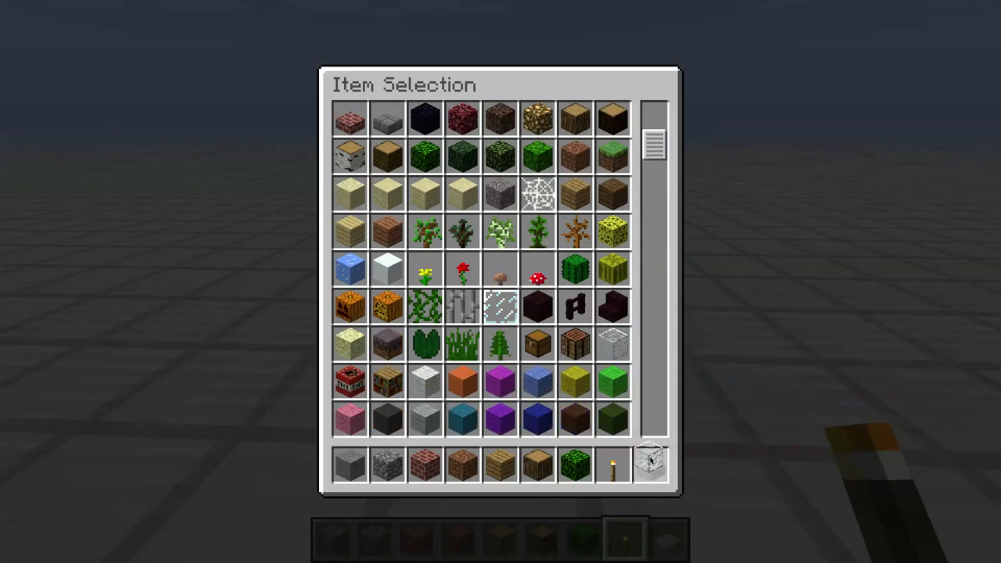
key(escape)
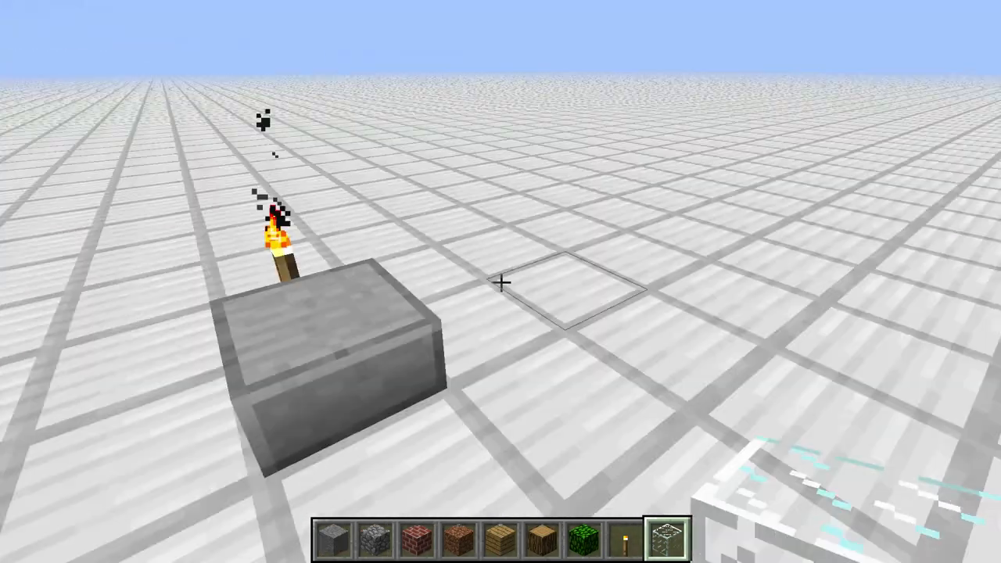
mouse_move(500, 281)
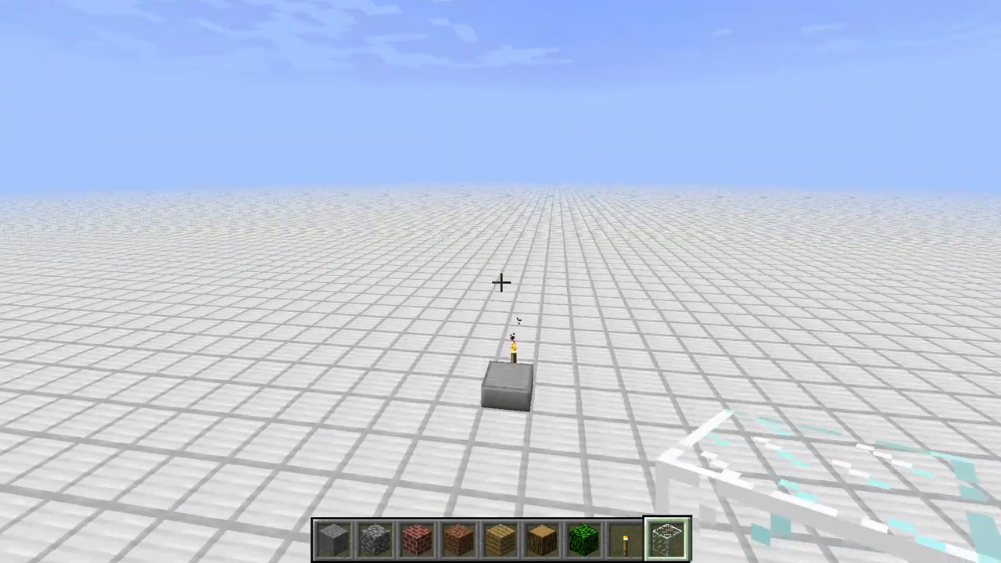
mouse_move(500, 281)
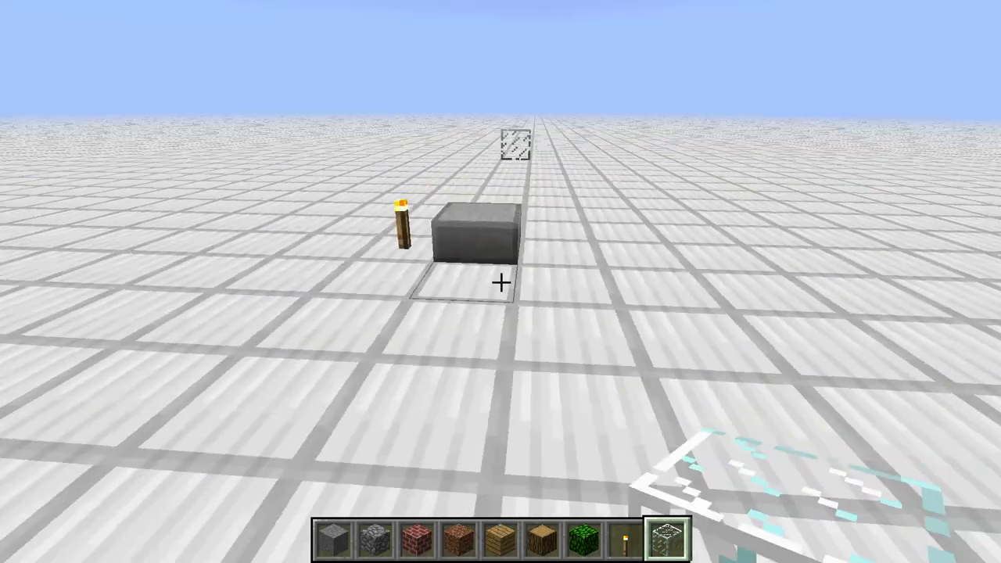
mouse_move(500, 281)
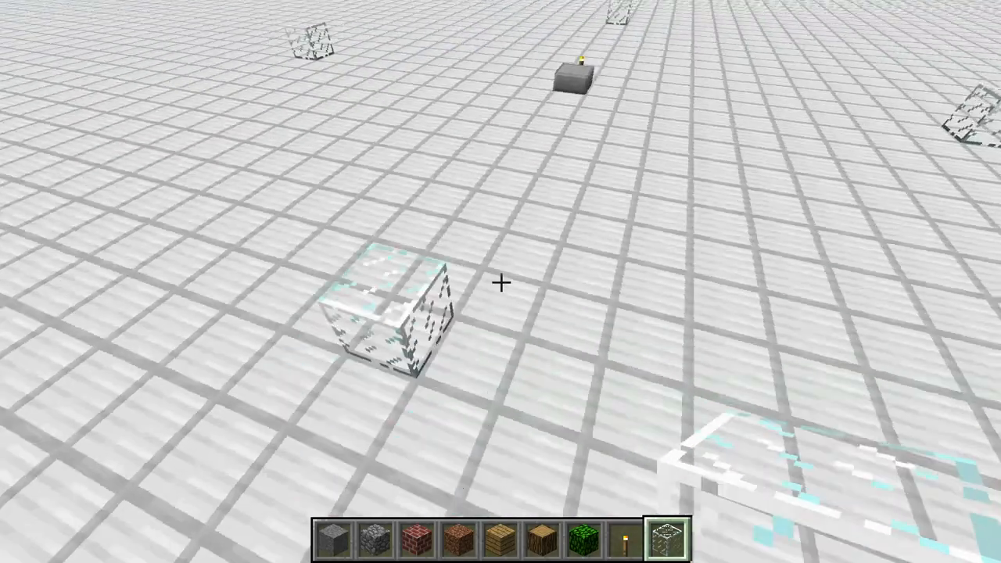
mouse_move(500, 281)
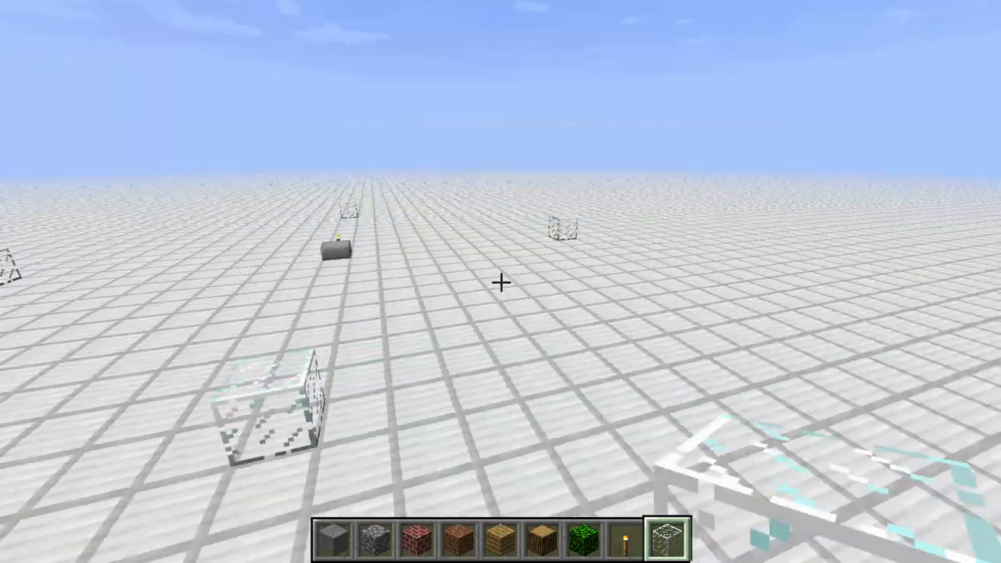
mouse_move(500, 281)
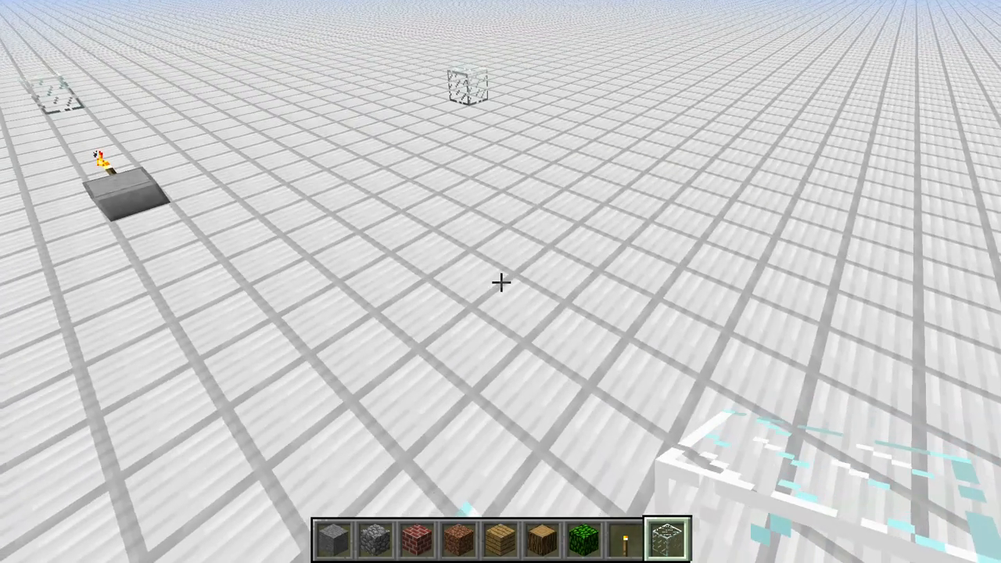
Place the first glass block on the iron floor to start the wall row
click(501, 283)
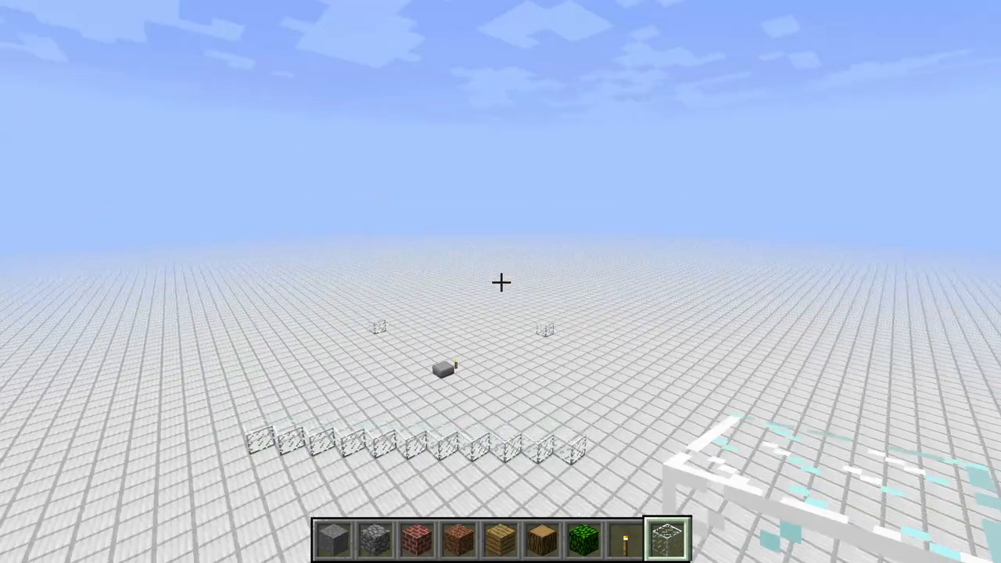
mouse_move(500, 281)
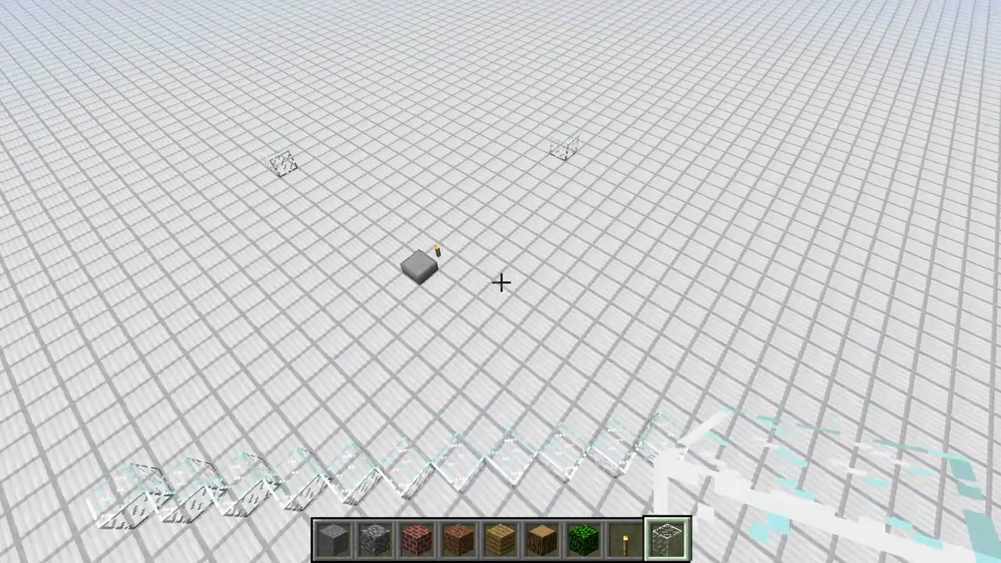
mouse_move(500, 281)
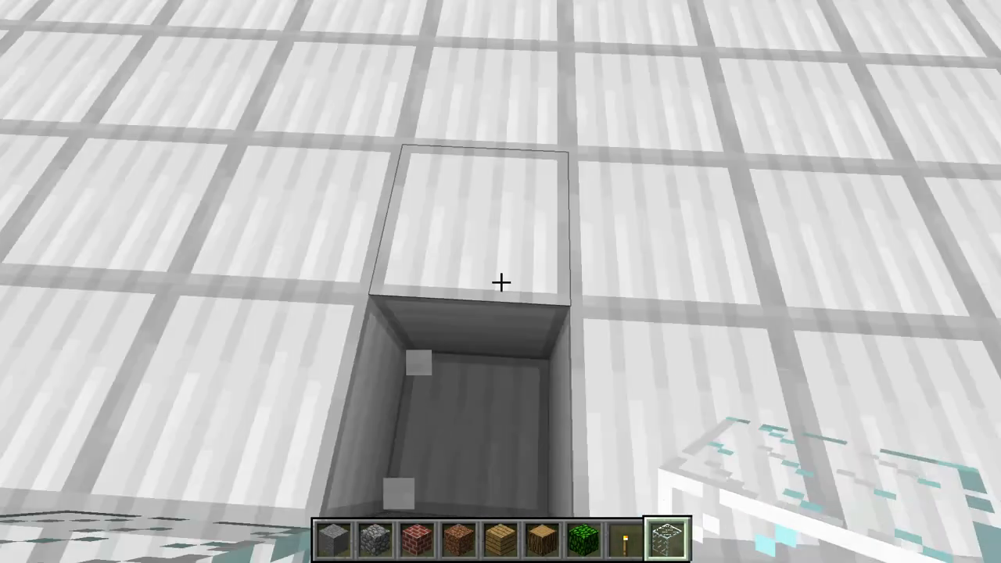
Add a white block to the hotbar from the creative inventory
key(e)
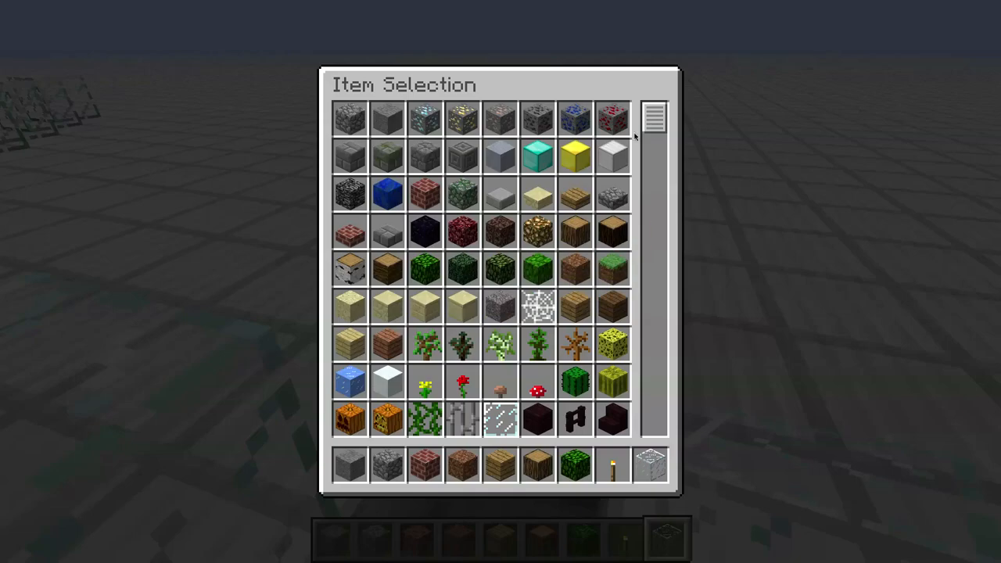
key(Escape)
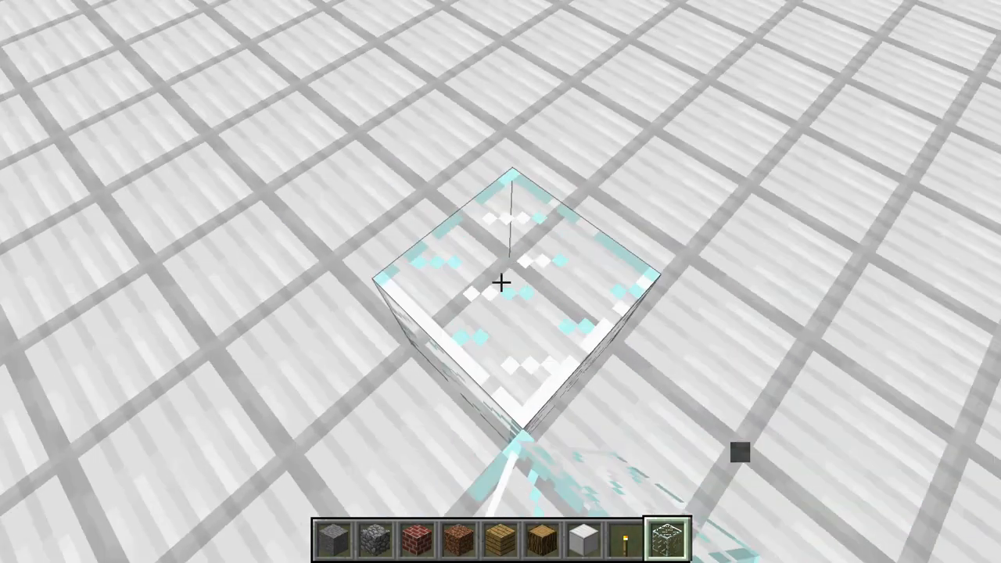
mouse_move(500, 282)
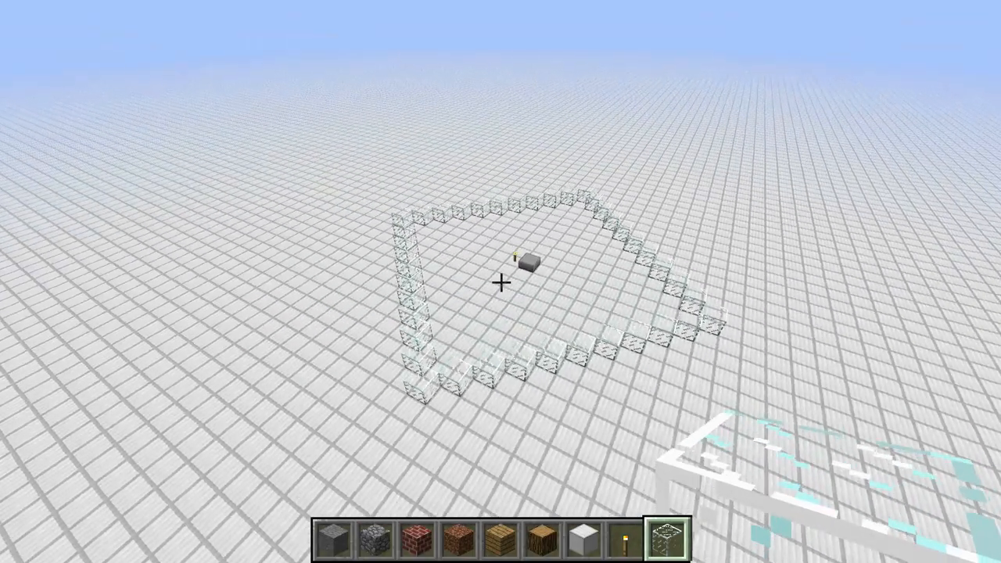
mouse_move(500, 281)
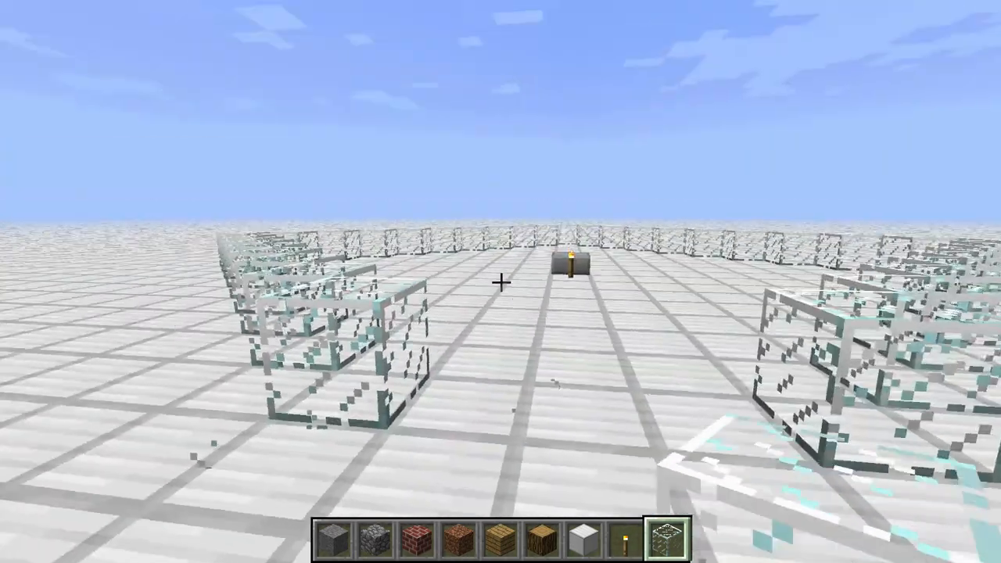
mouse_move(500, 281)
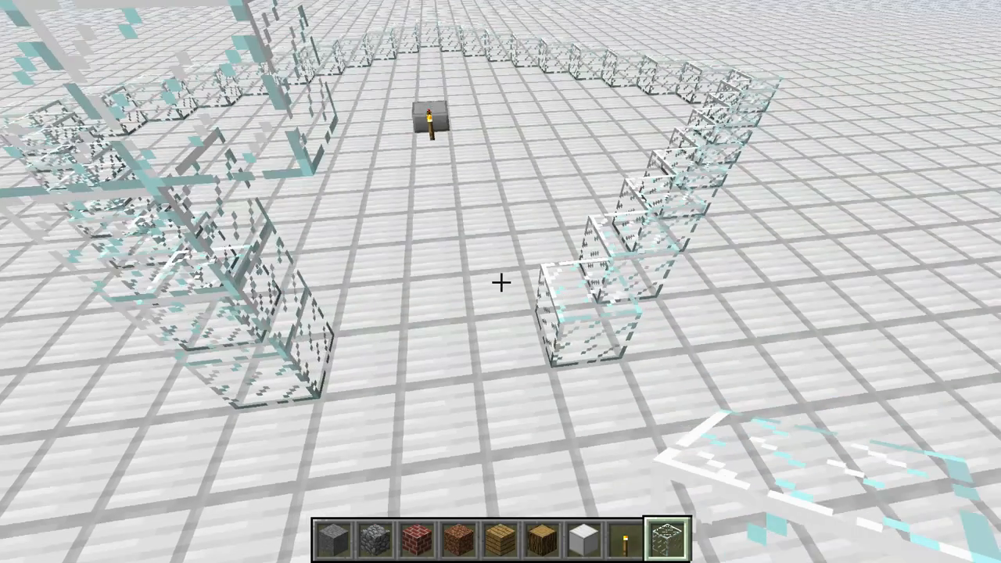
mouse_move(500, 281)
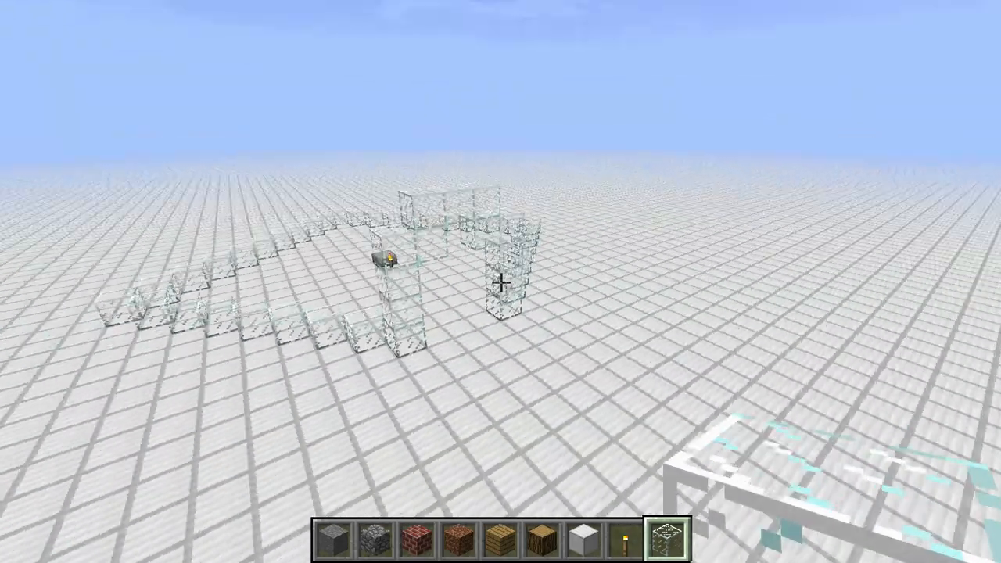
mouse_move(500, 282)
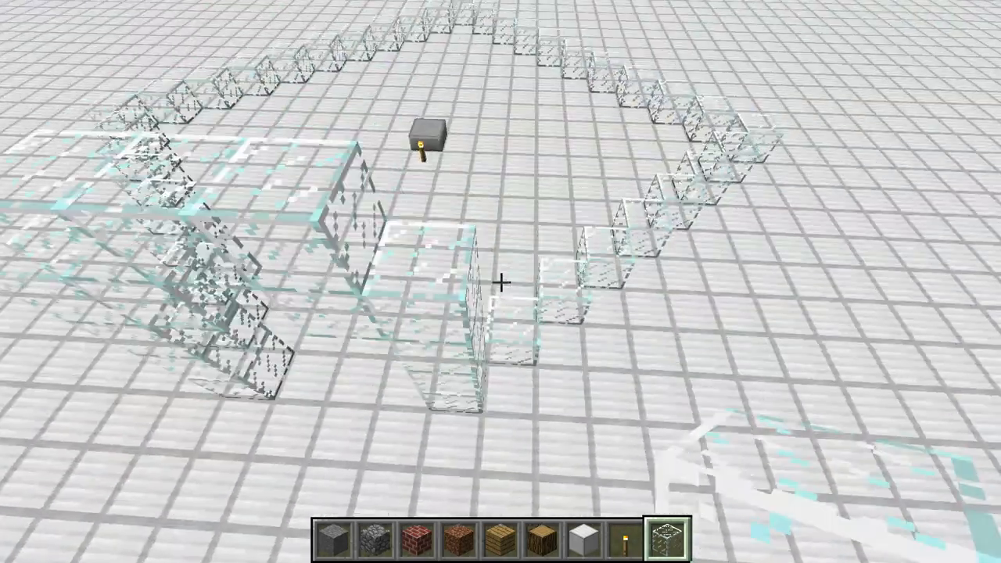
mouse_move(500, 281)
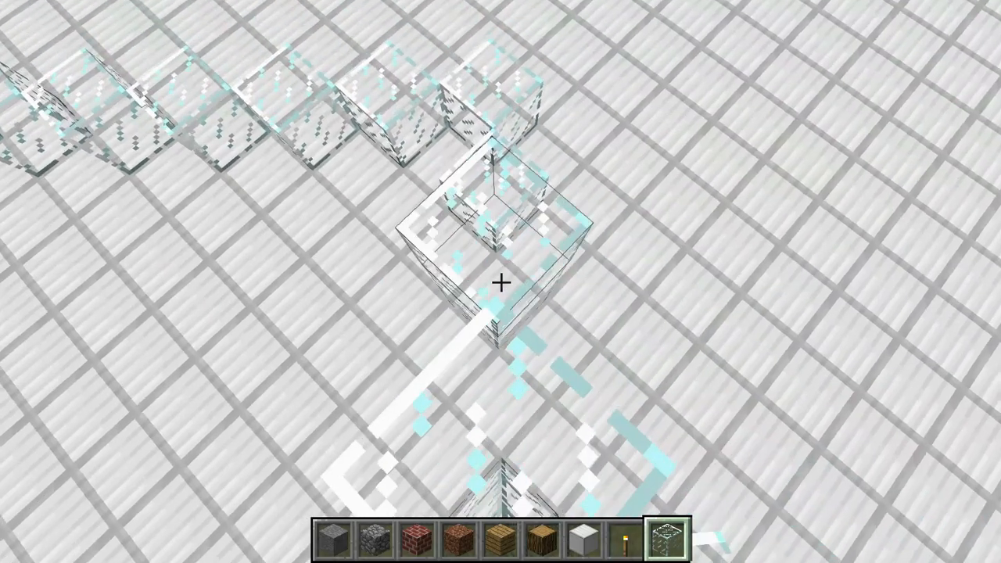
mouse_move(501, 281)
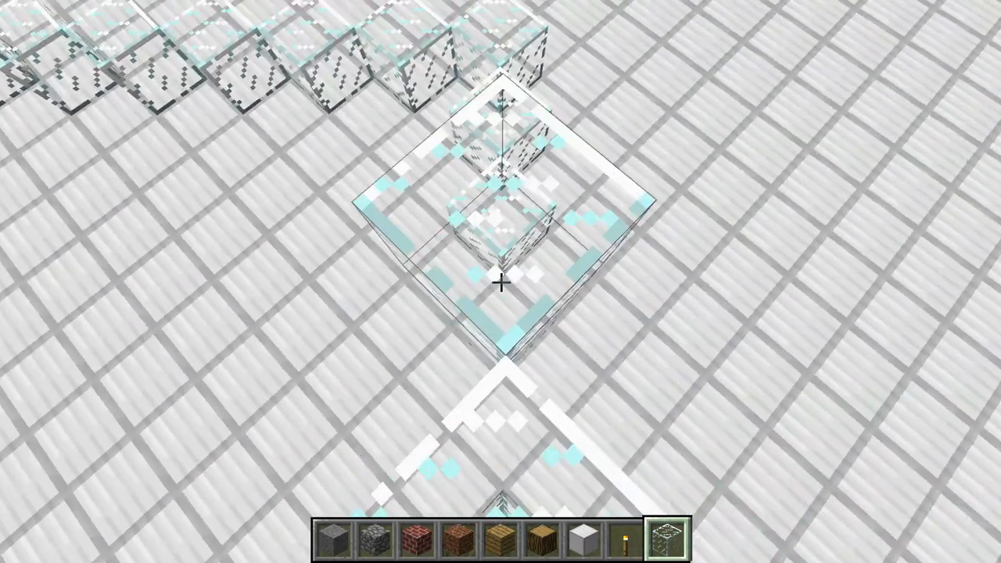
mouse_move(500, 282)
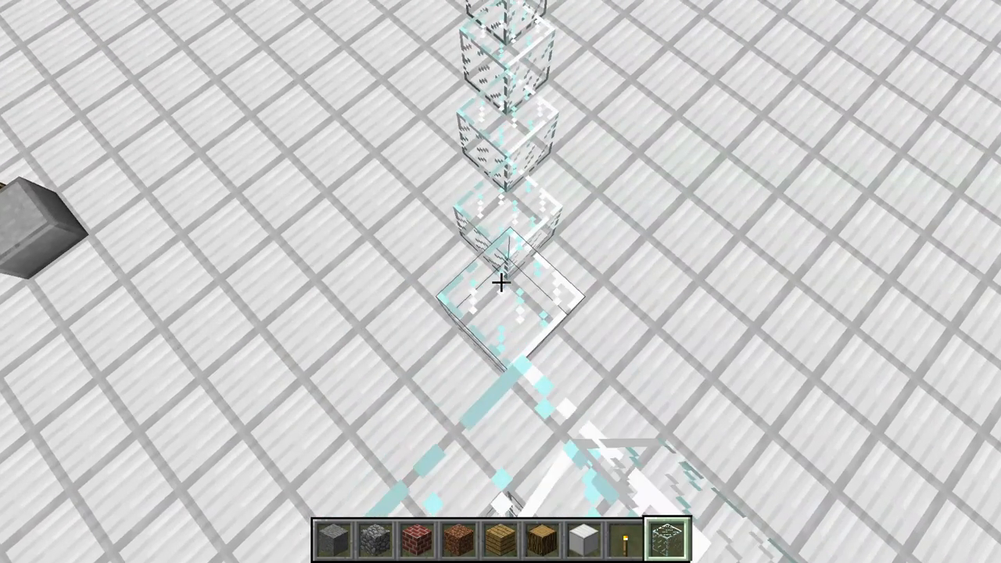
mouse_move(500, 282)
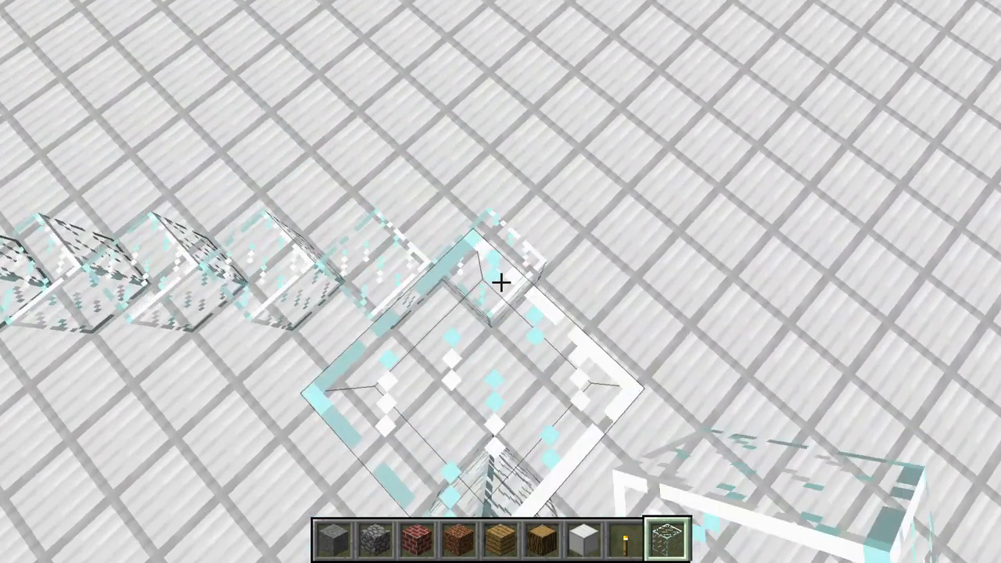
mouse_move(501, 282)
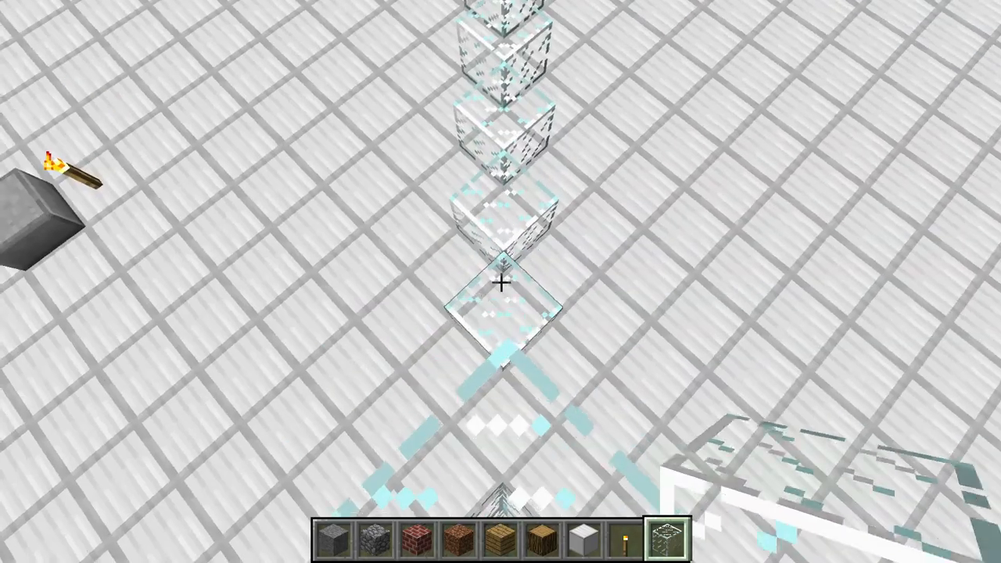
mouse_move(500, 282)
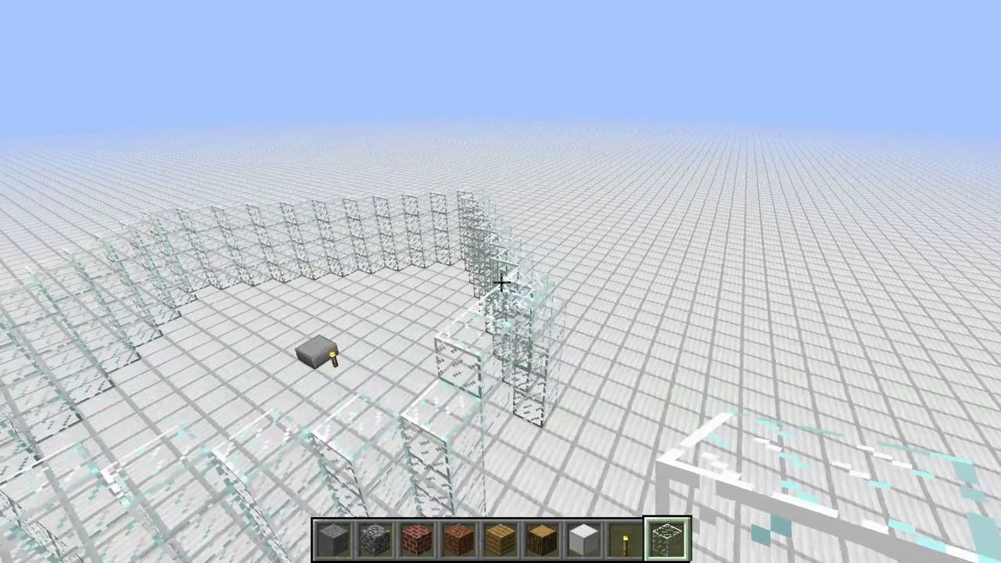
mouse_move(500, 281)
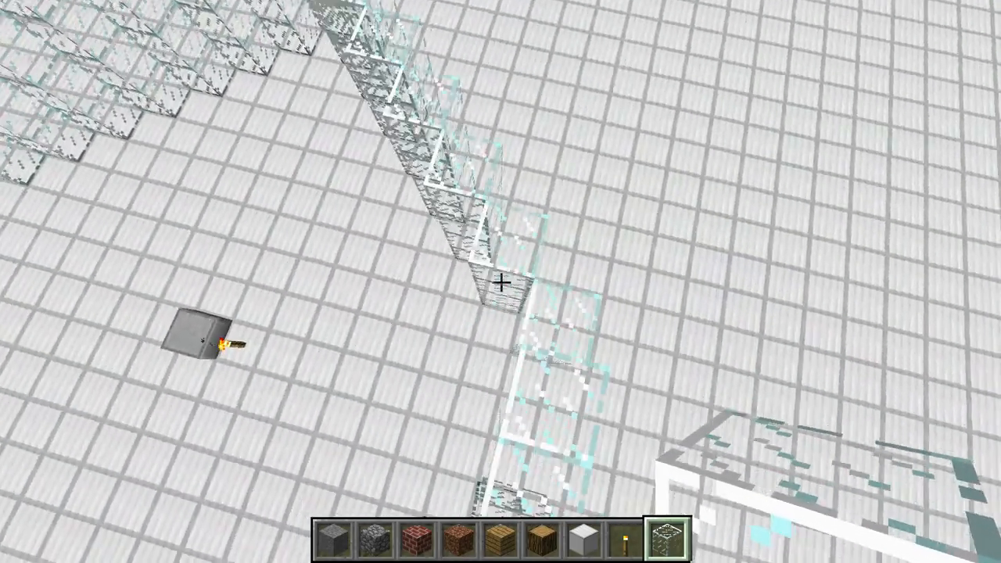
mouse_move(500, 281)
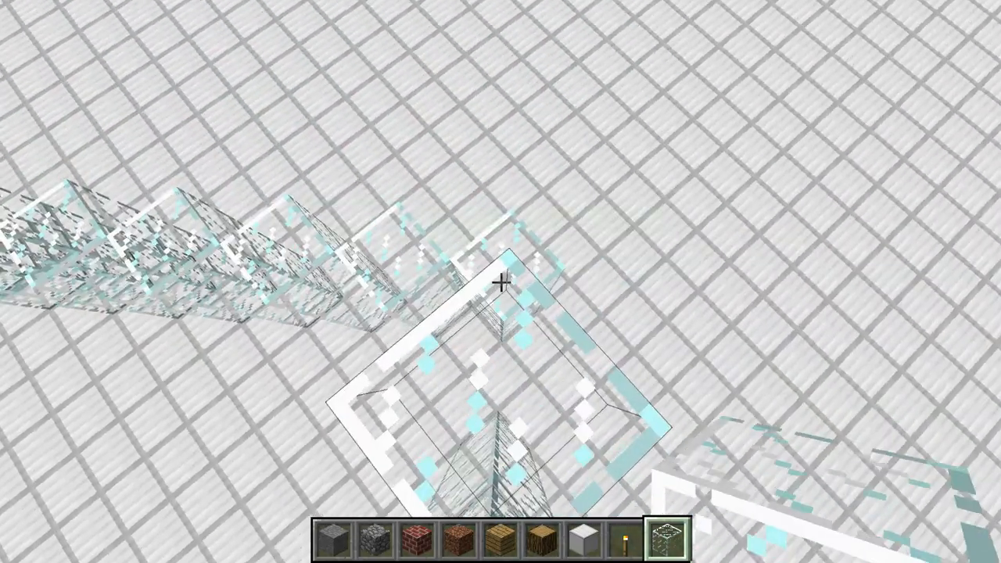
mouse_move(500, 281)
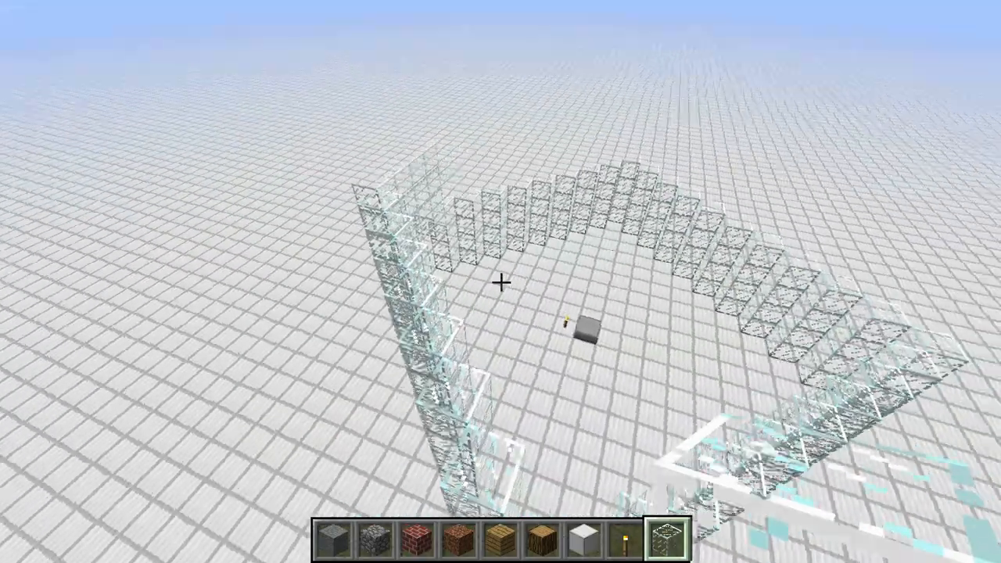
mouse_move(500, 282)
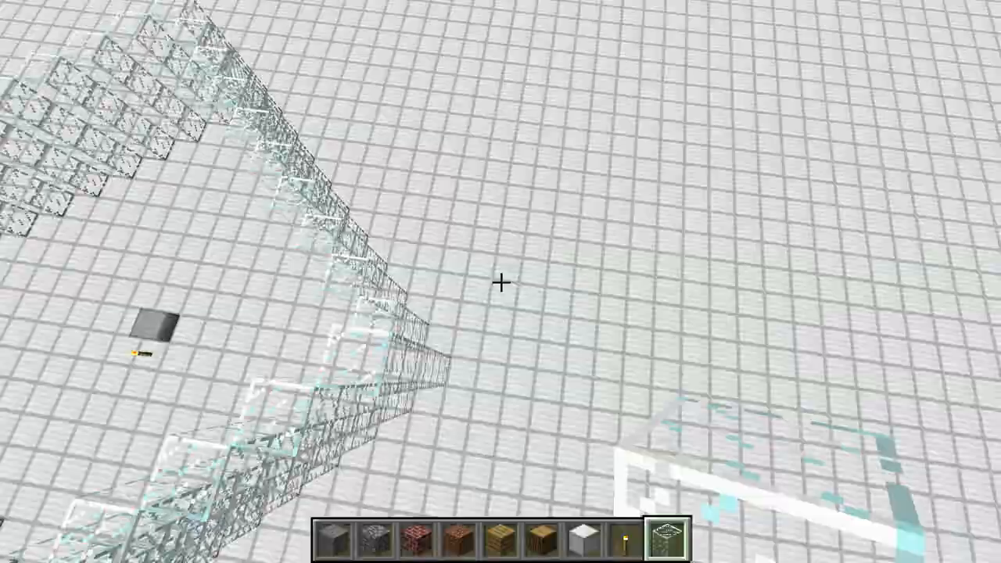
mouse_move(500, 281)
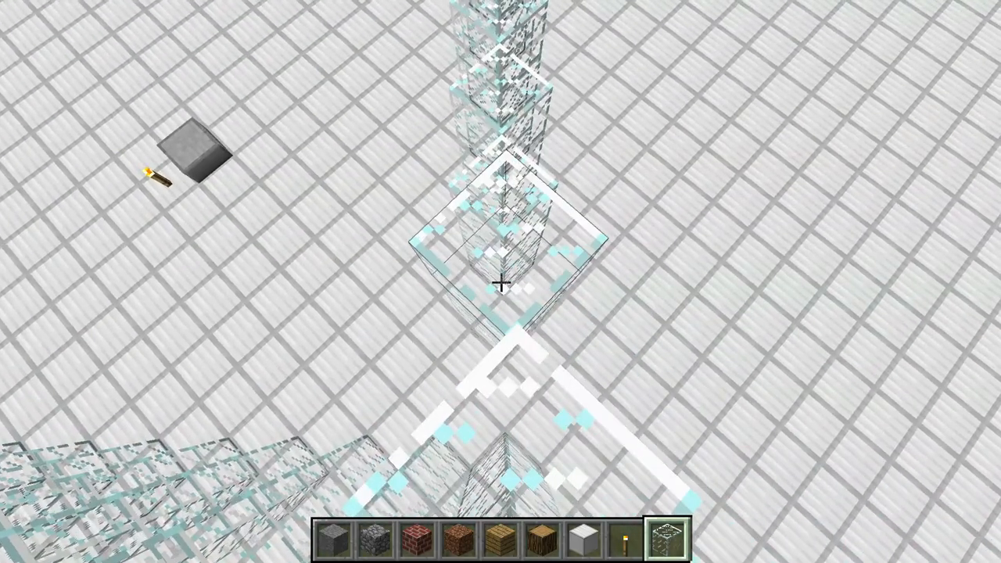
mouse_move(501, 281)
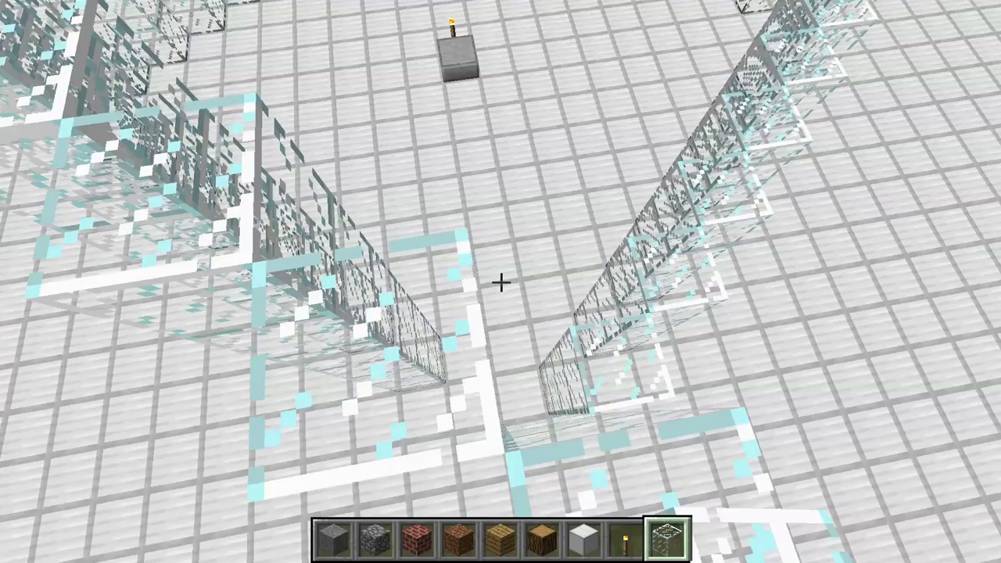
mouse_move(500, 281)
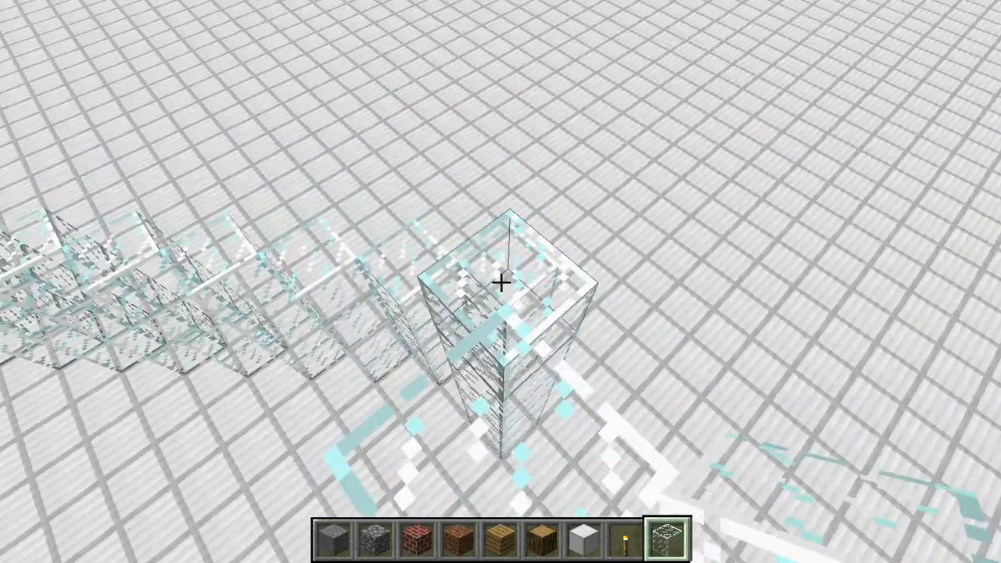
mouse_move(500, 281)
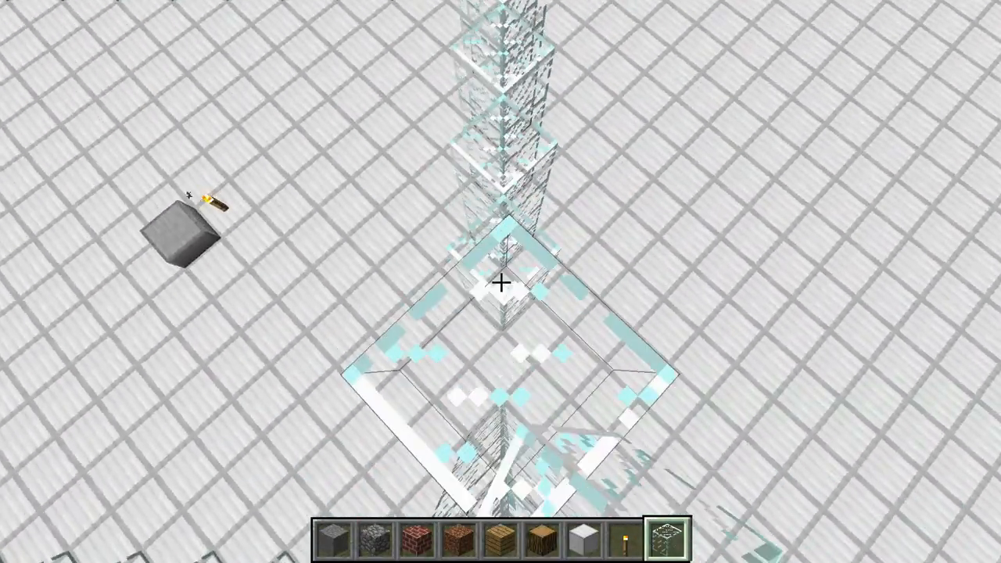
mouse_move(500, 281)
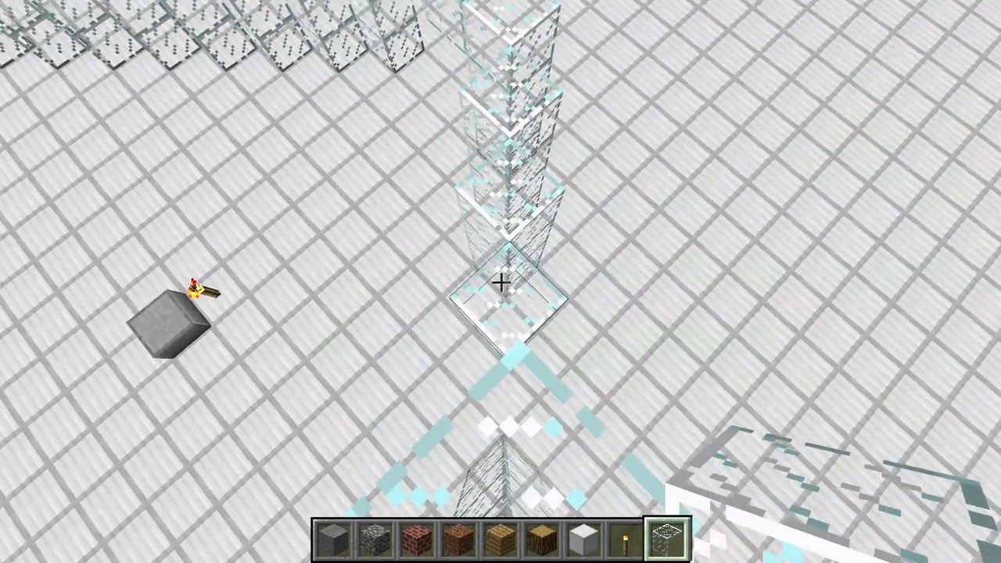
mouse_move(500, 281)
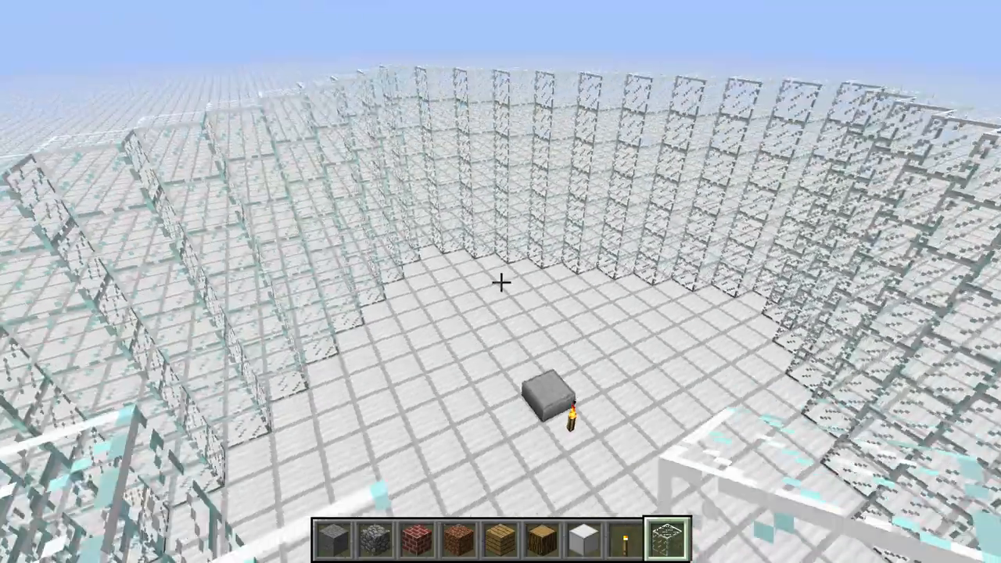
mouse_move(501, 282)
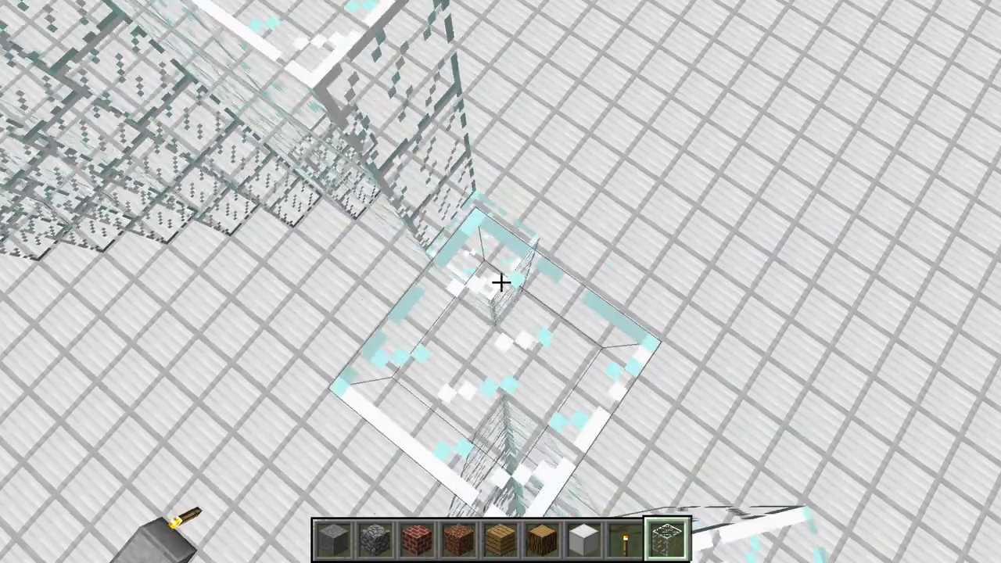
mouse_move(500, 281)
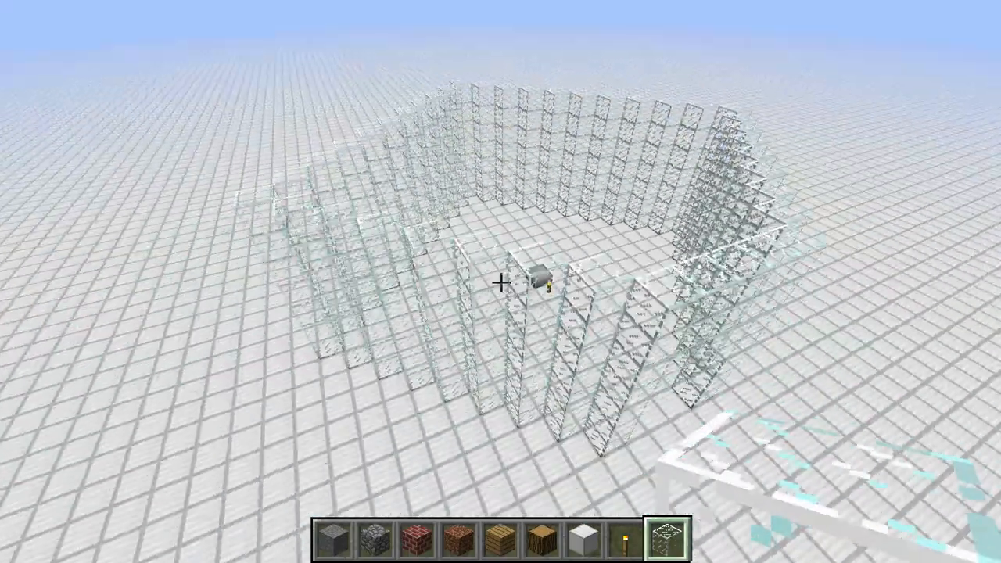
mouse_move(501, 282)
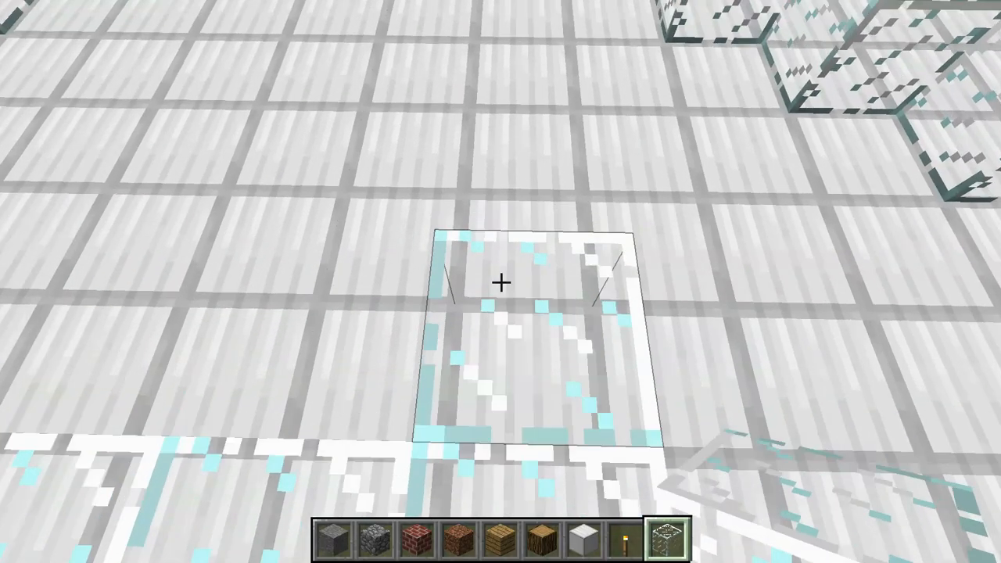
mouse_move(500, 282)
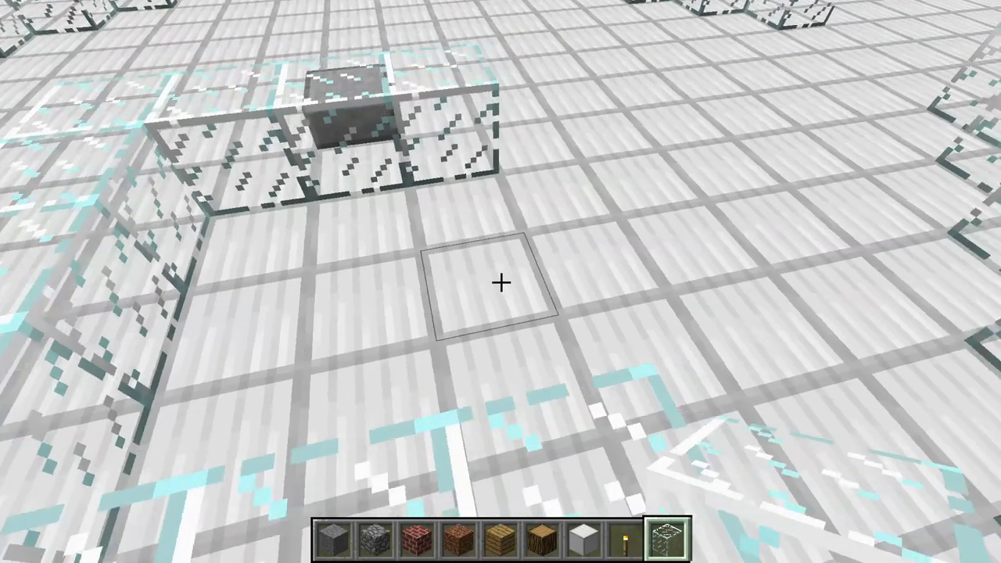
mouse_move(500, 282)
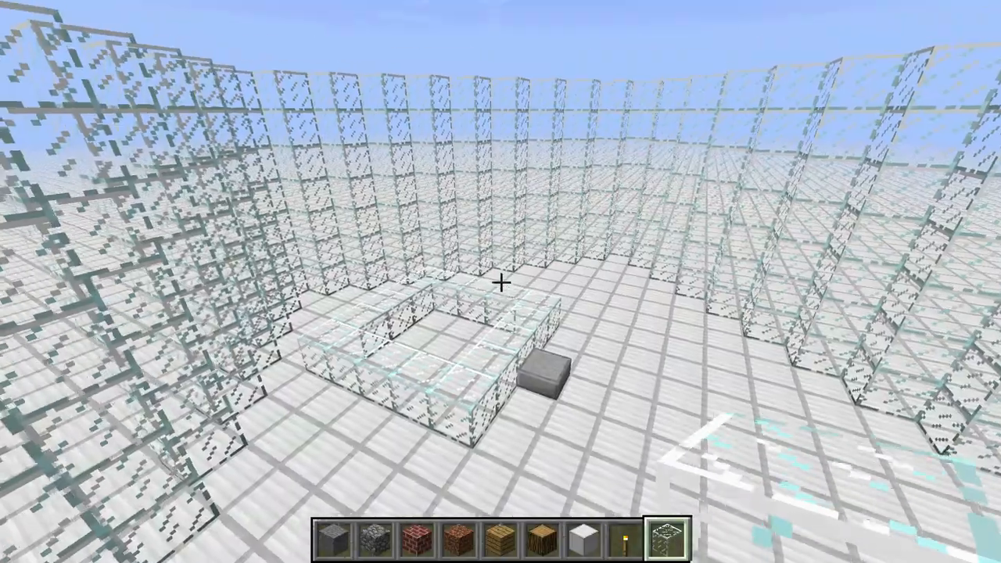
mouse_move(500, 281)
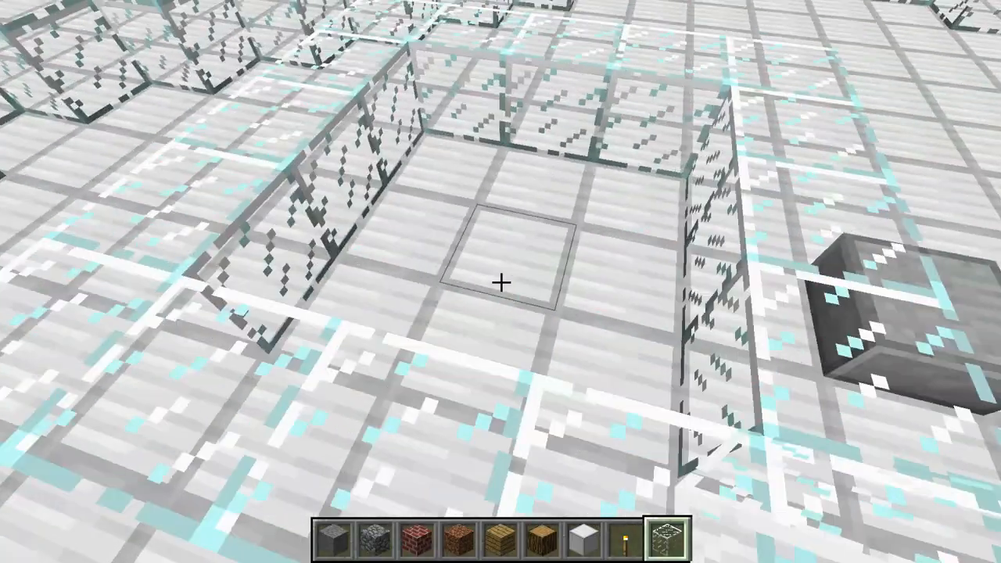
mouse_move(501, 281)
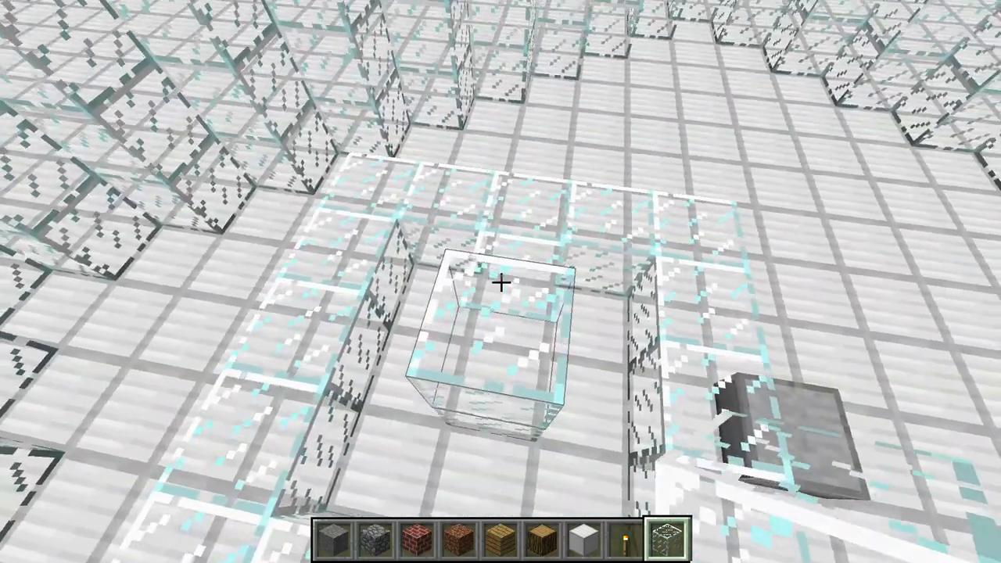
mouse_move(500, 282)
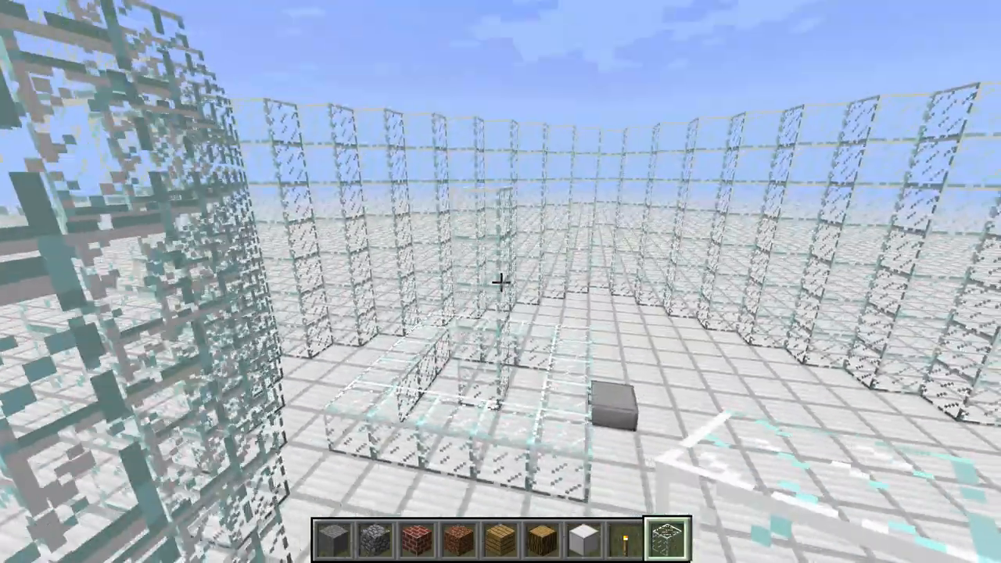
mouse_move(500, 282)
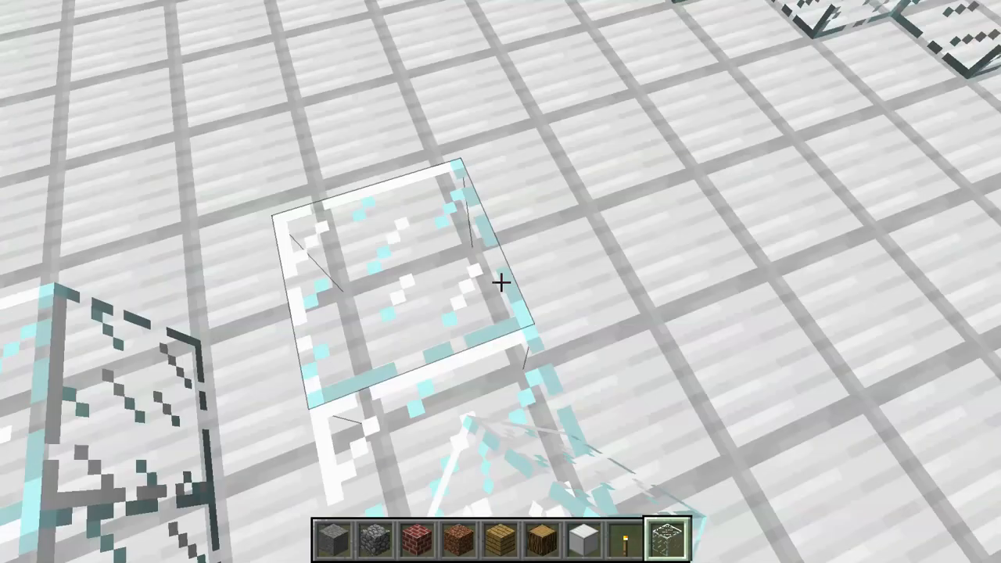
mouse_move(500, 282)
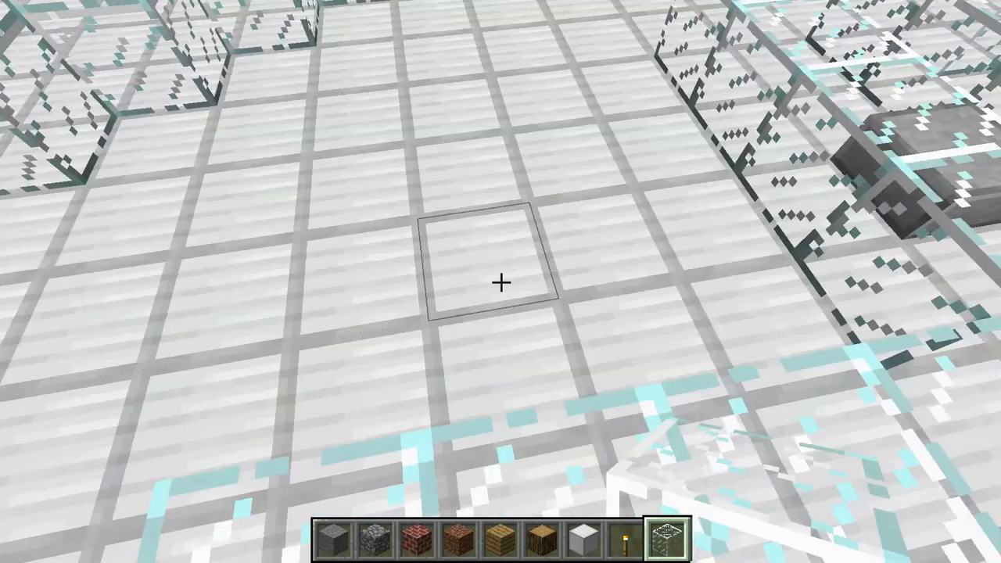
mouse_move(500, 282)
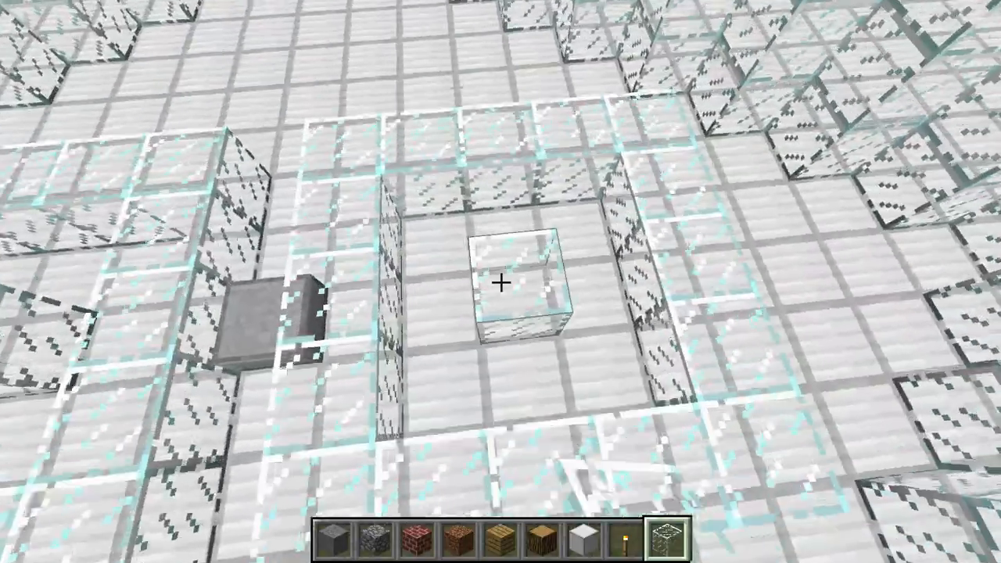
mouse_move(501, 281)
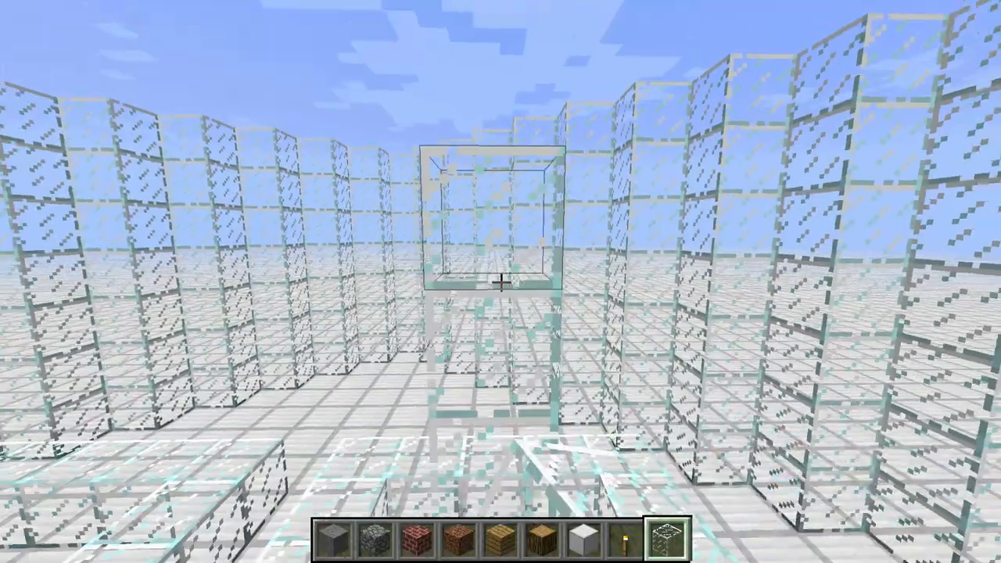
Browse the creative inventory for the water bucket and return to the world
key(e)
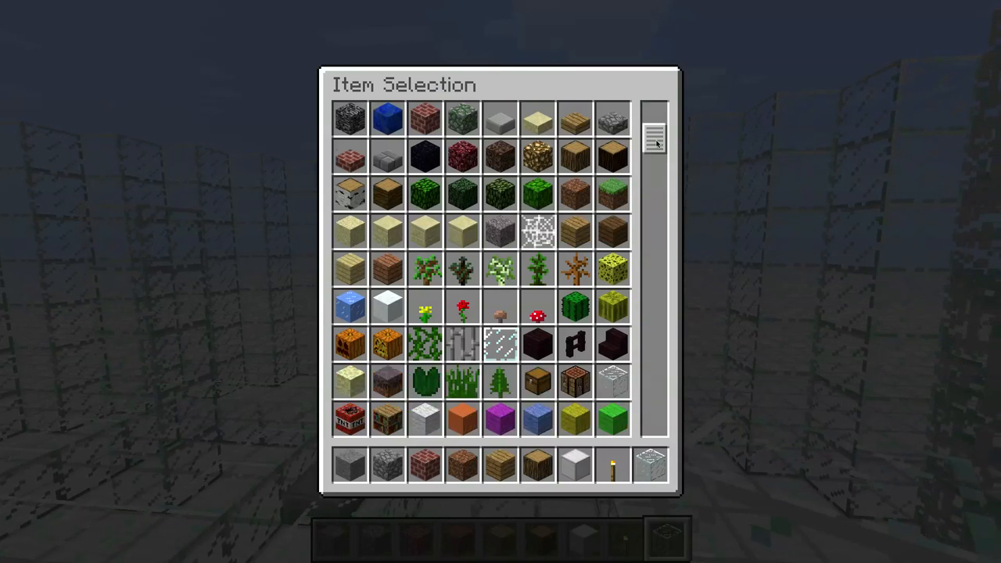
scroll(down, 3)
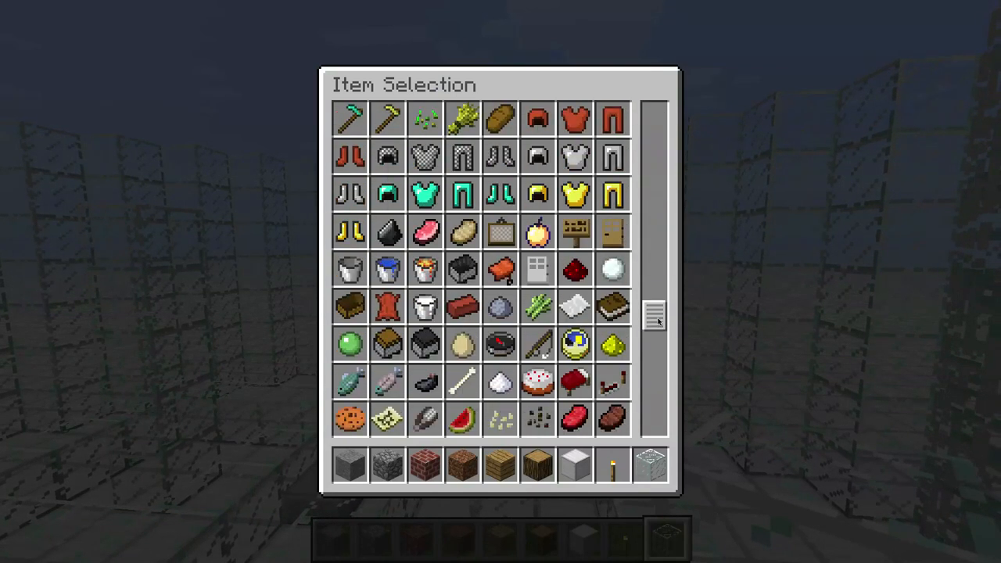
key(Escape)
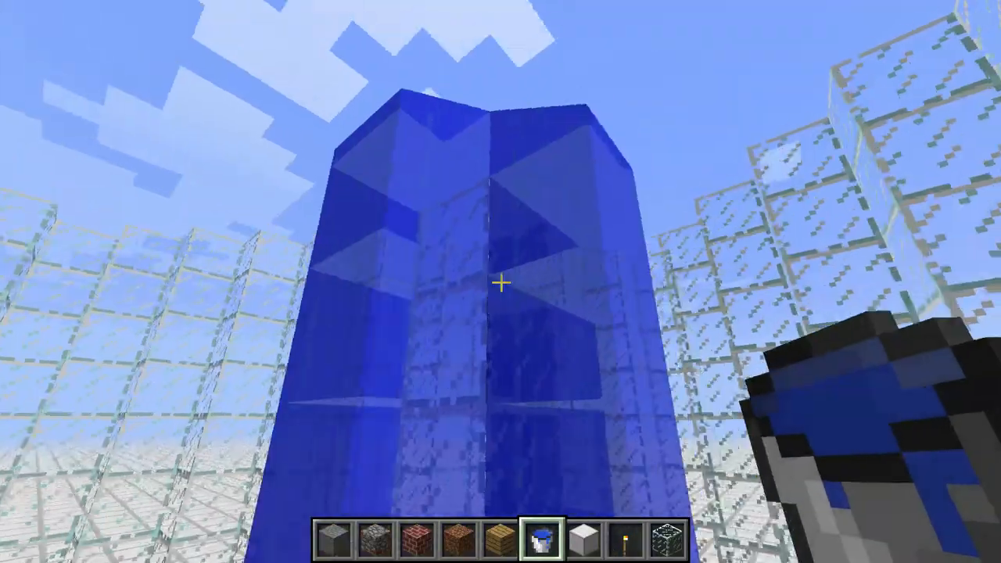
mouse_move(500, 282)
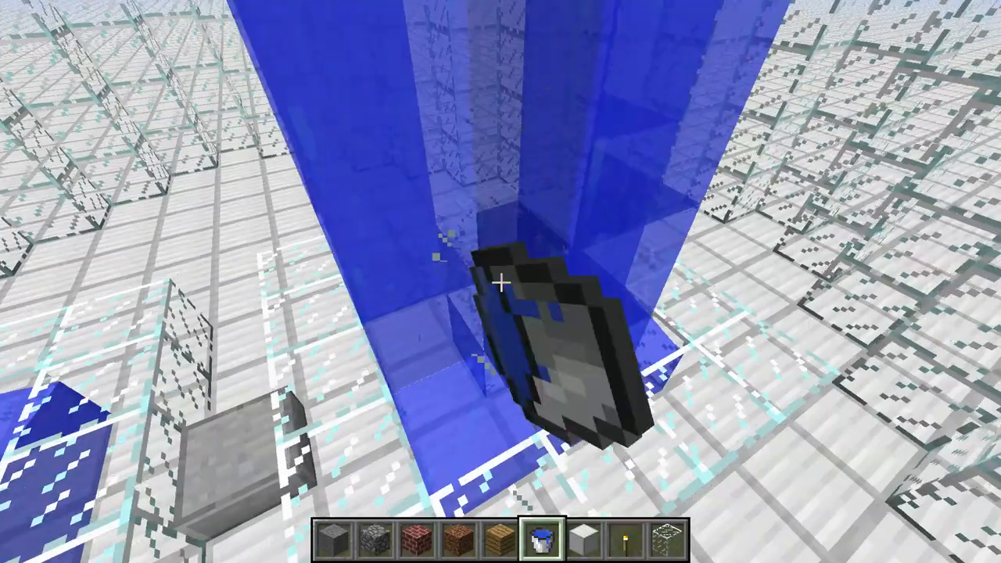
mouse_move(500, 281)
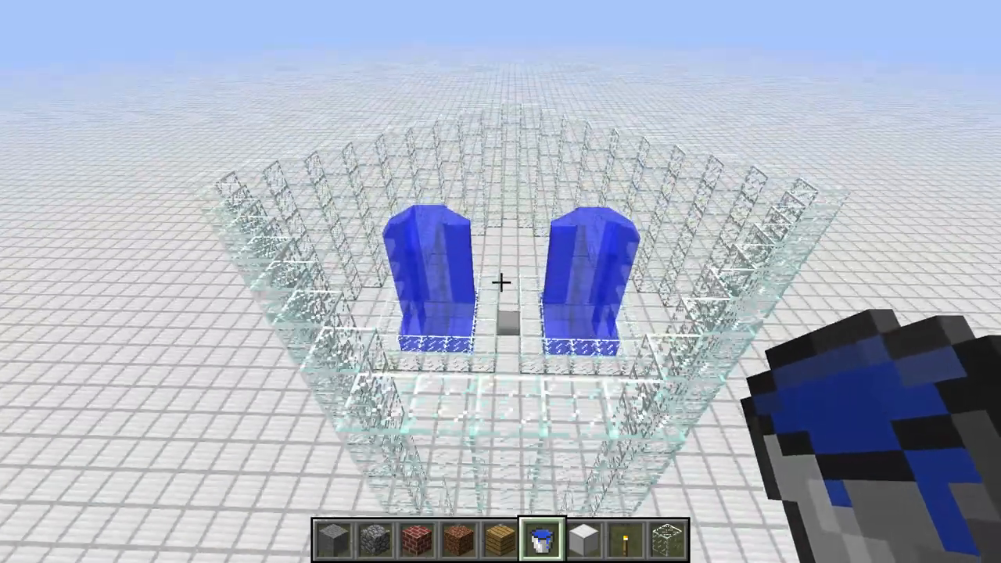
mouse_move(500, 281)
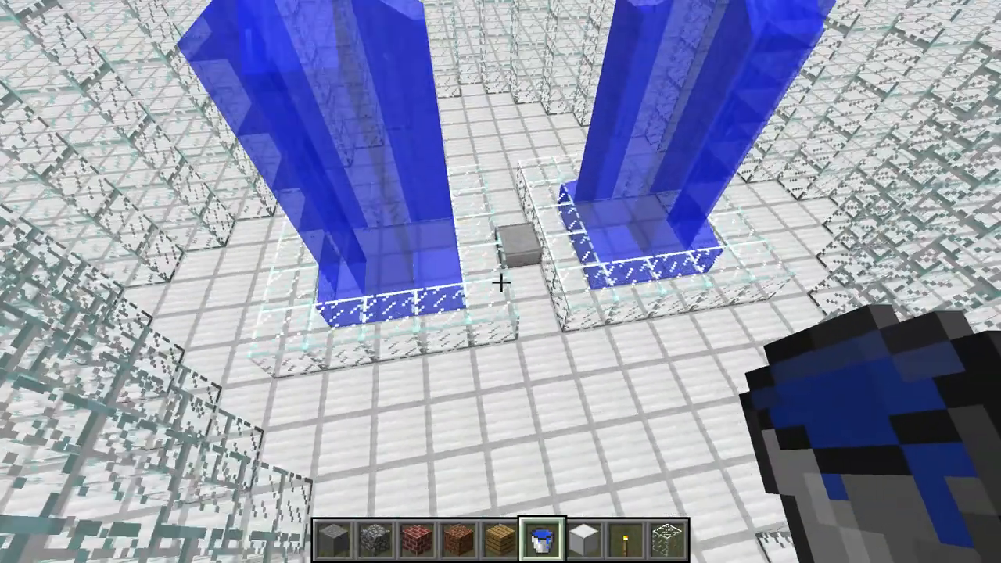
mouse_move(500, 282)
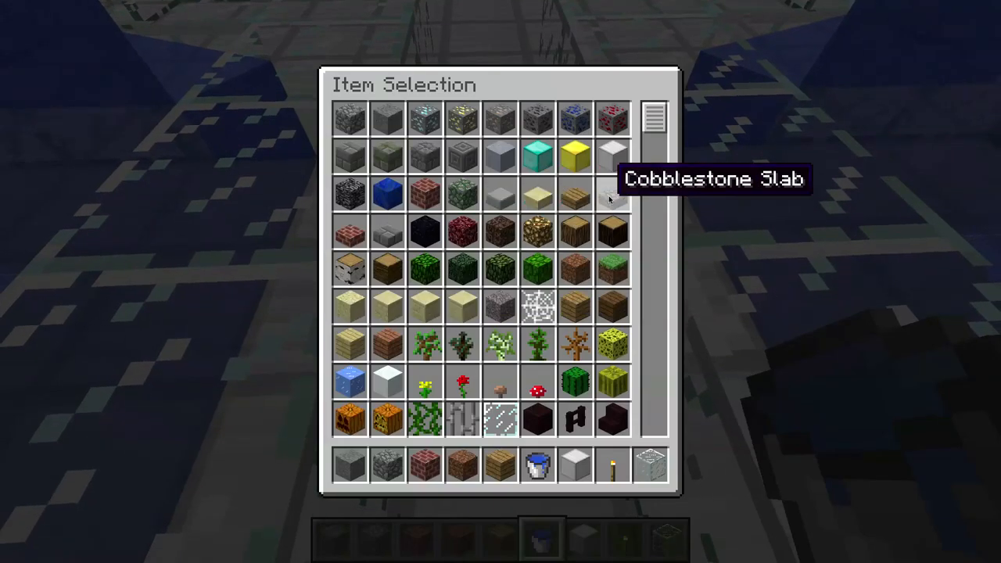
mouse_move(462, 194)
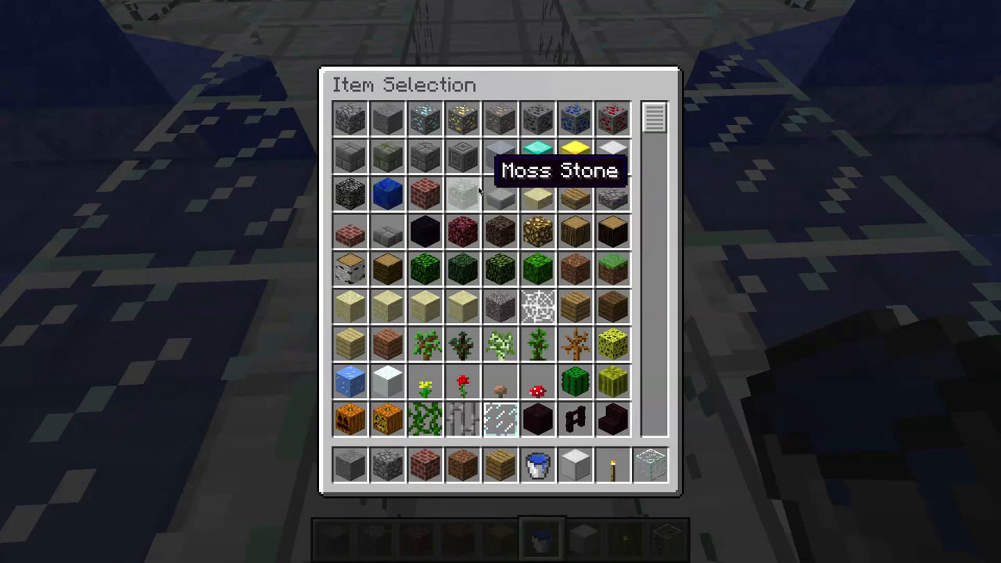
mouse_move(576, 194)
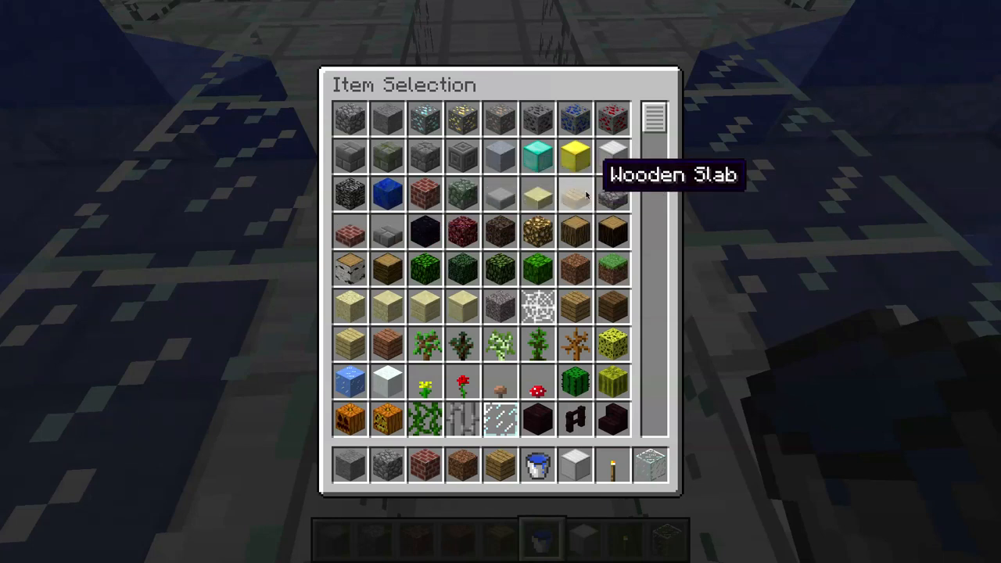
mouse_move(574, 196)
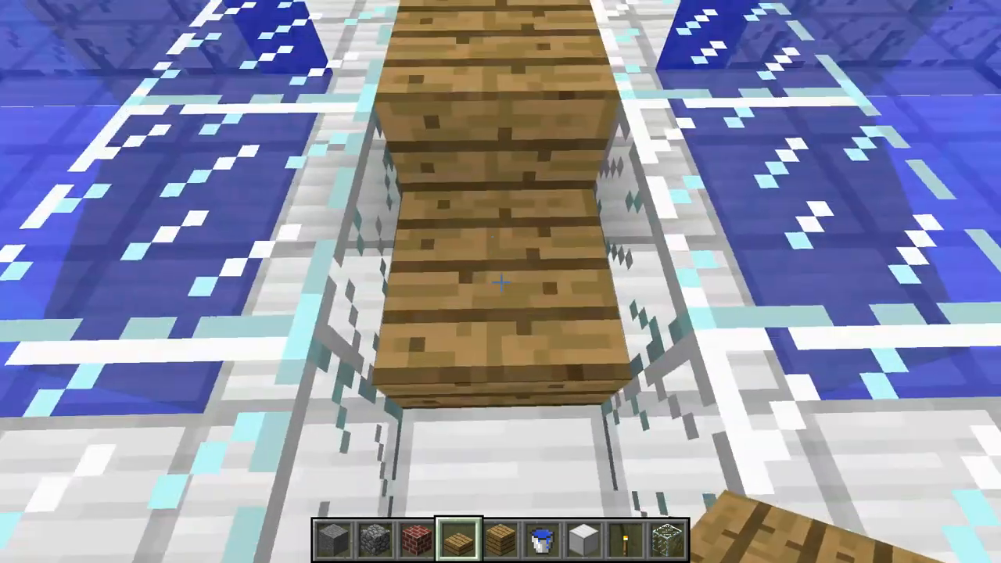
mouse_move(500, 281)
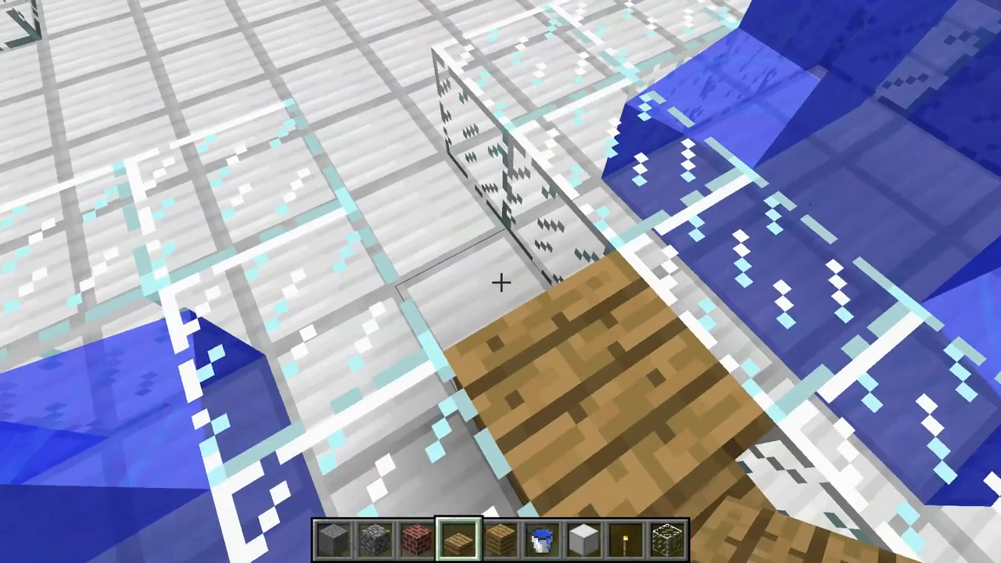
mouse_move(500, 281)
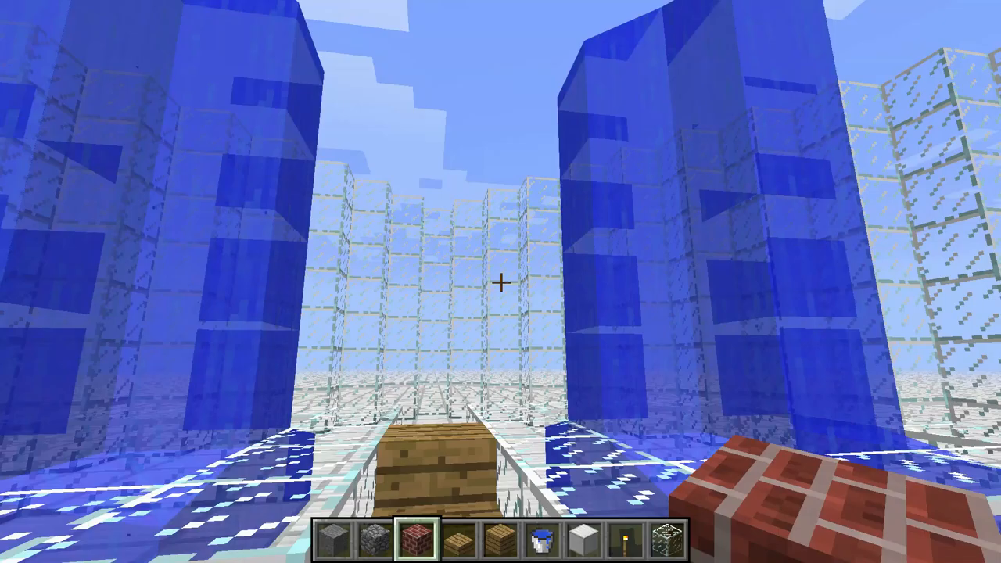
mouse_move(500, 281)
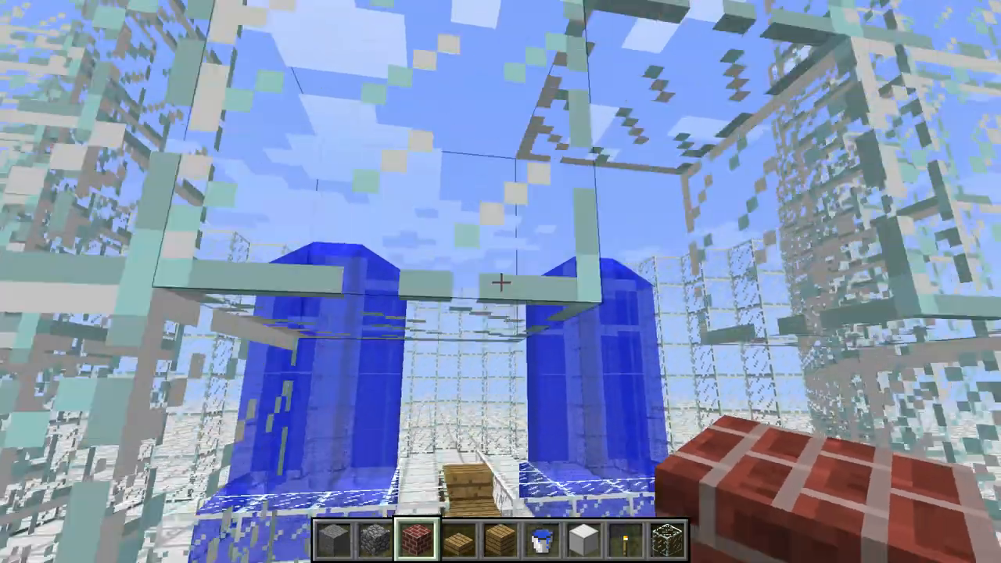
mouse_move(500, 281)
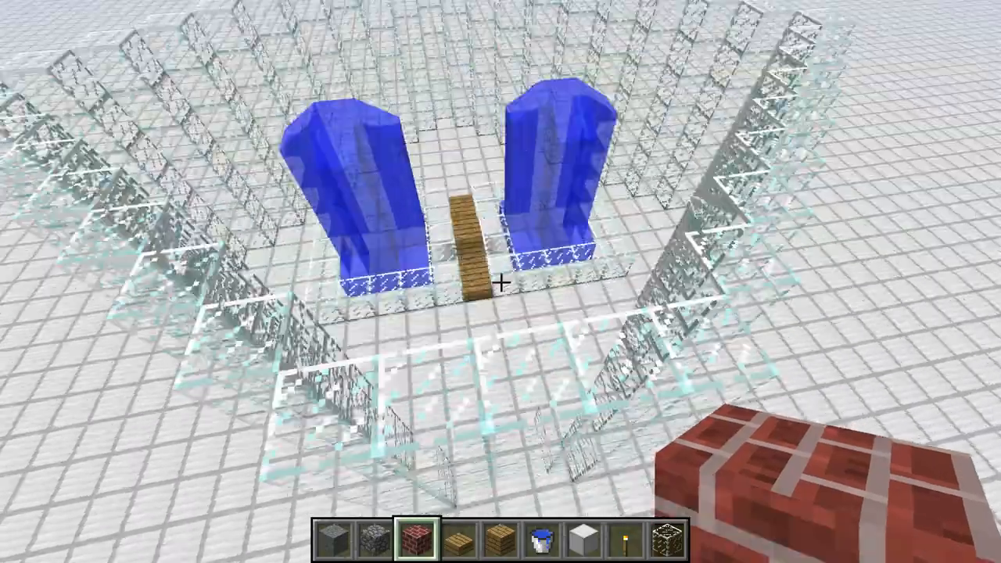
mouse_move(501, 282)
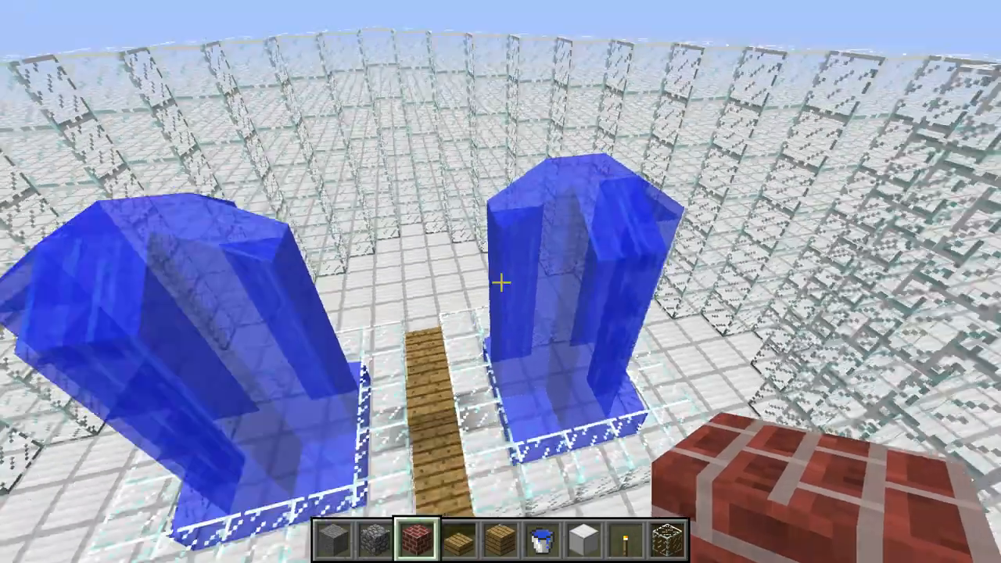
mouse_move(500, 282)
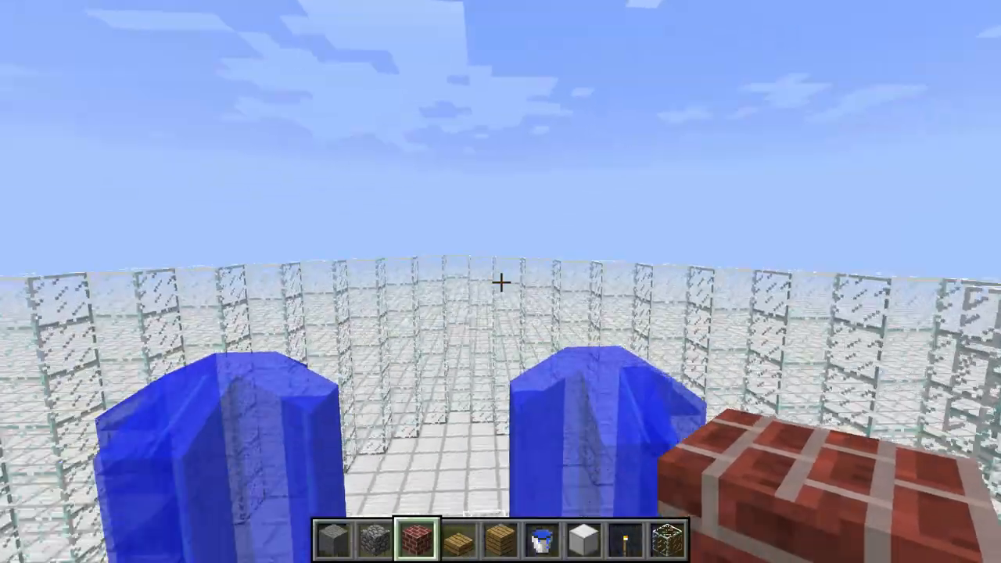
mouse_move(500, 282)
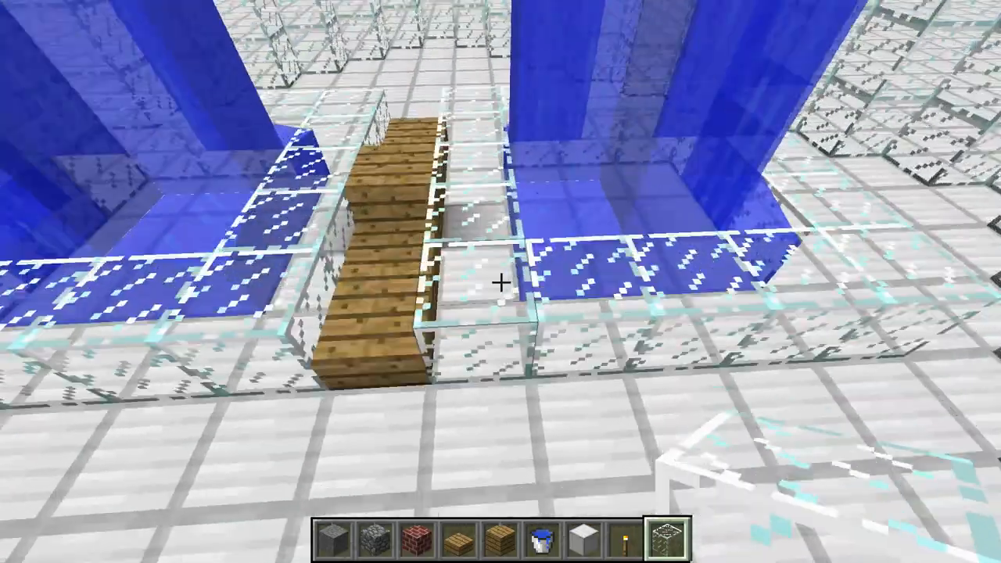
mouse_move(500, 281)
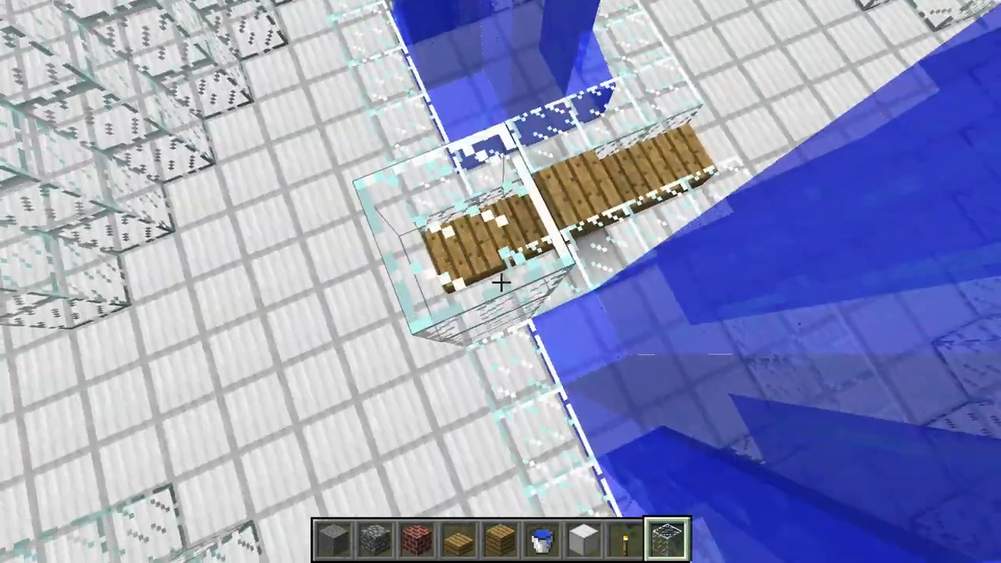
mouse_move(501, 282)
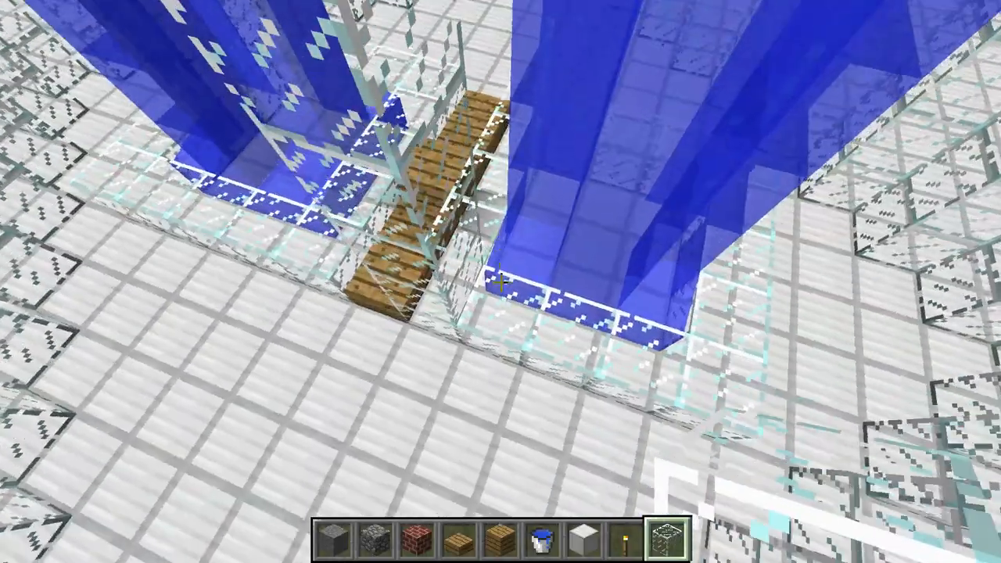
mouse_move(501, 281)
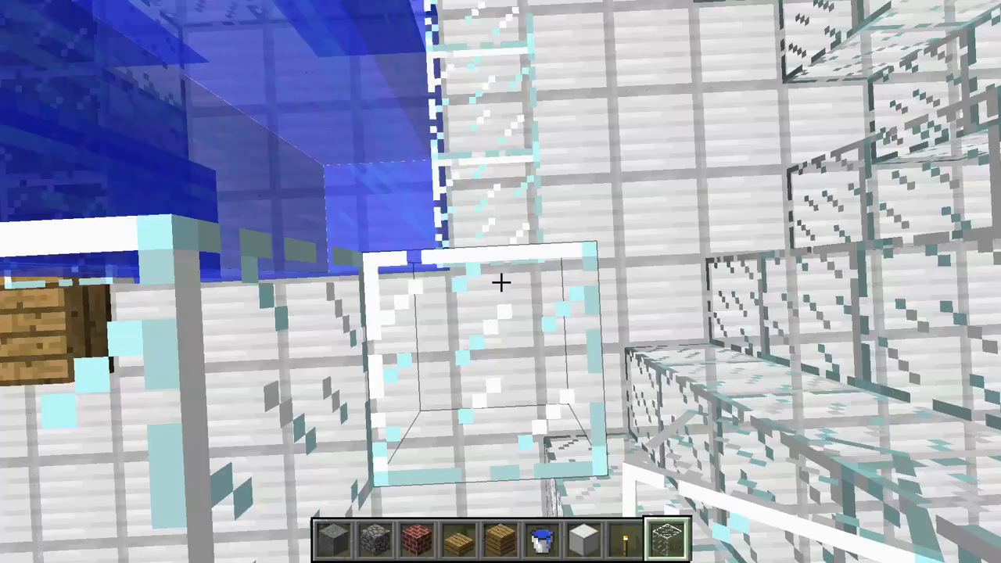
mouse_move(500, 281)
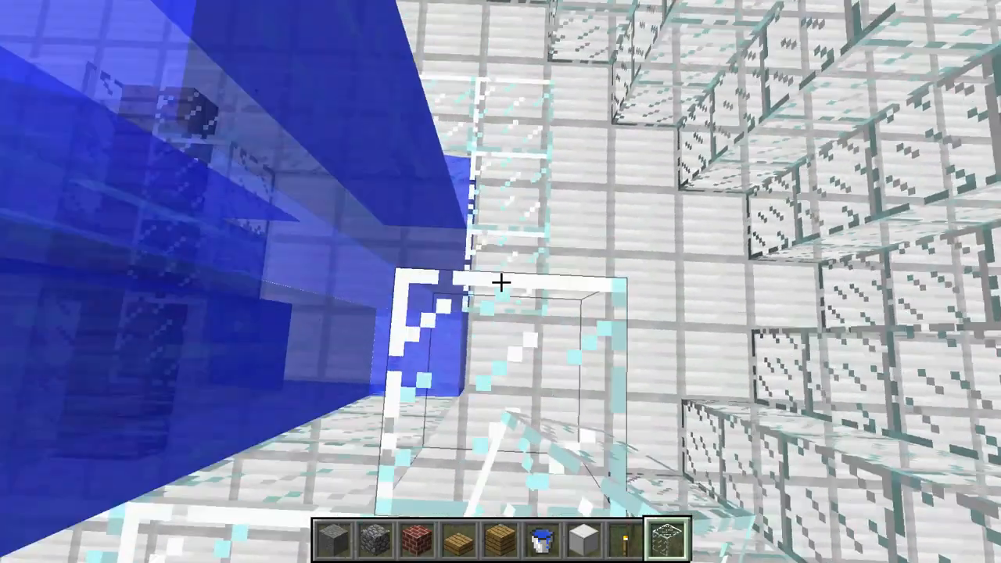
mouse_move(501, 281)
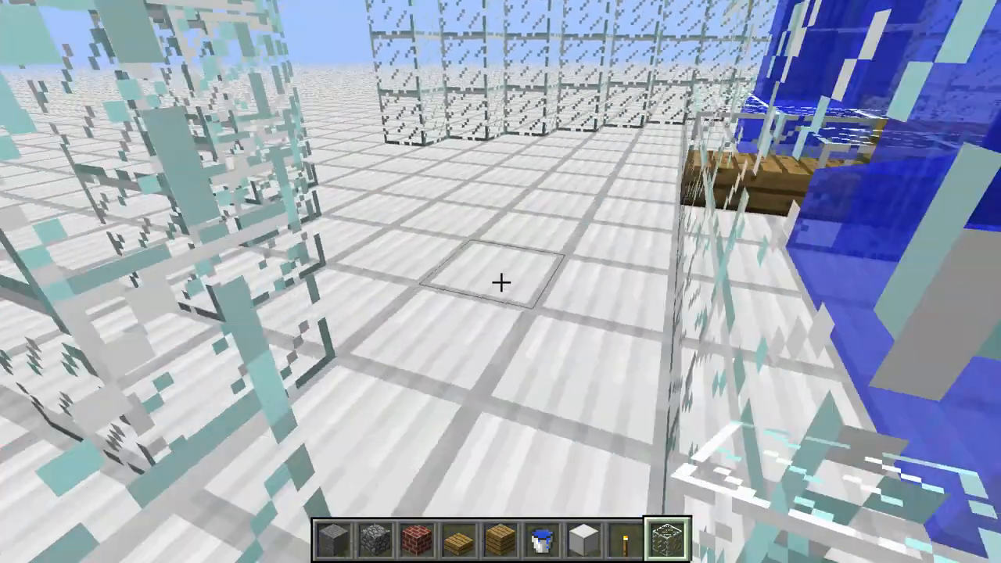
mouse_move(500, 281)
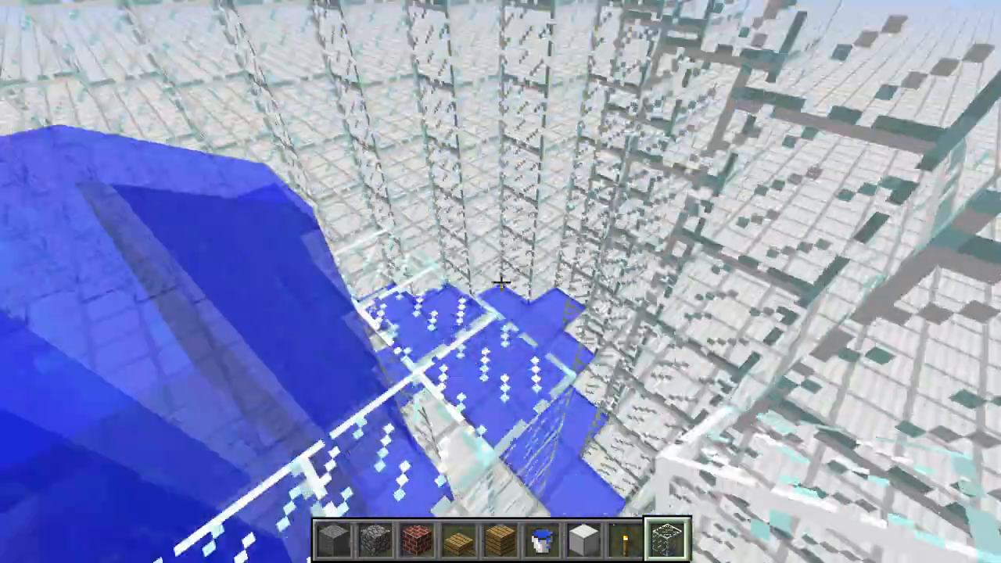
mouse_move(500, 281)
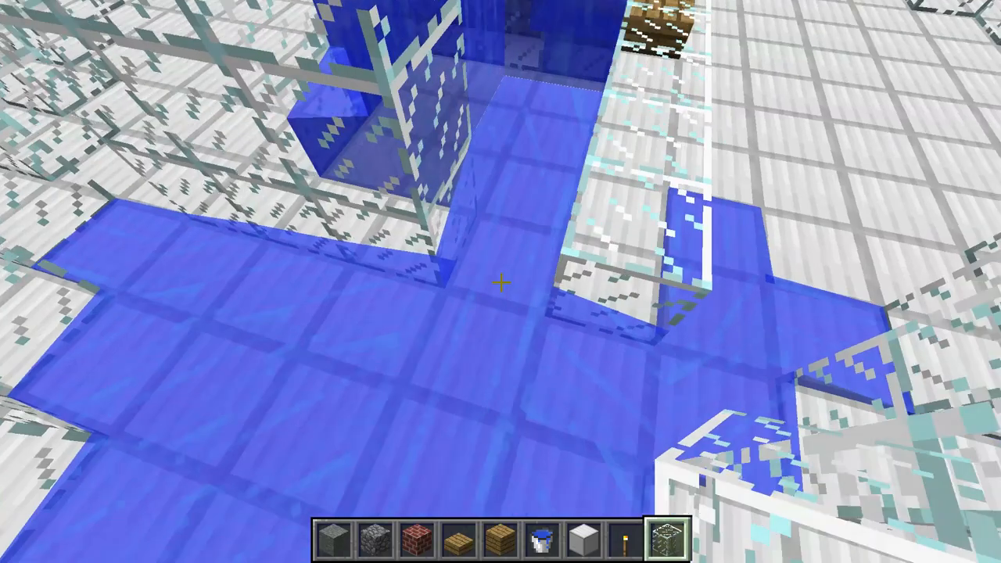
mouse_move(500, 281)
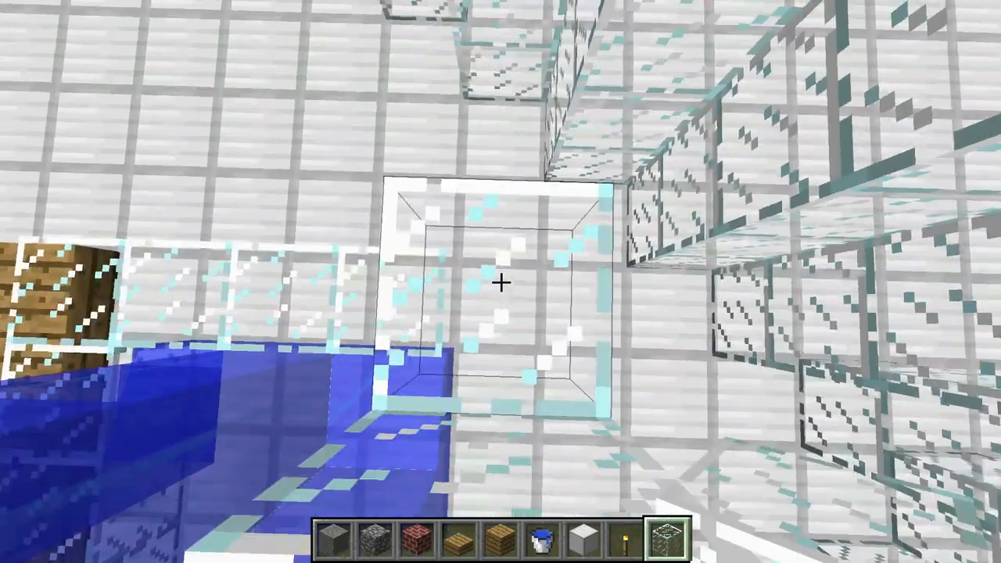
mouse_move(500, 281)
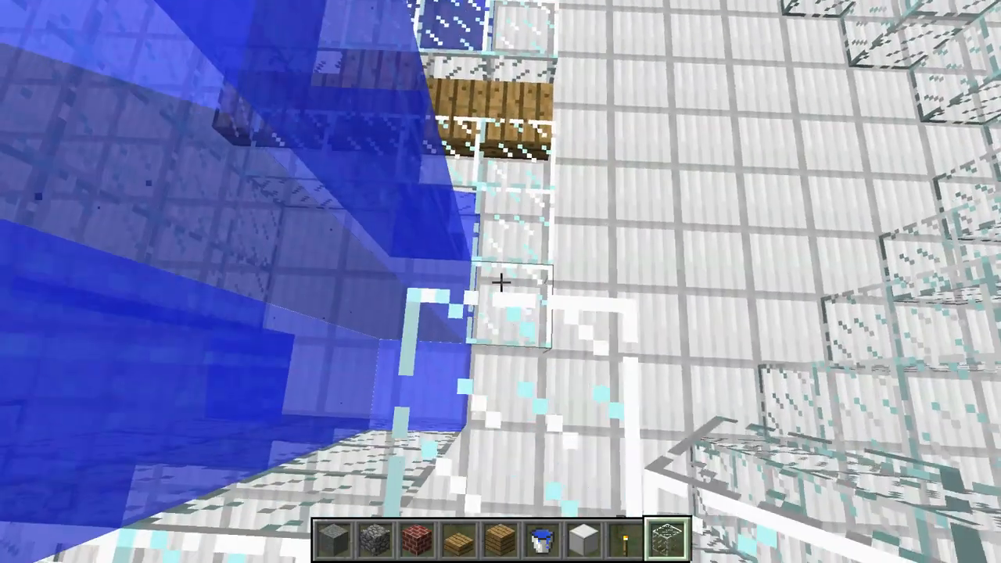
mouse_move(500, 282)
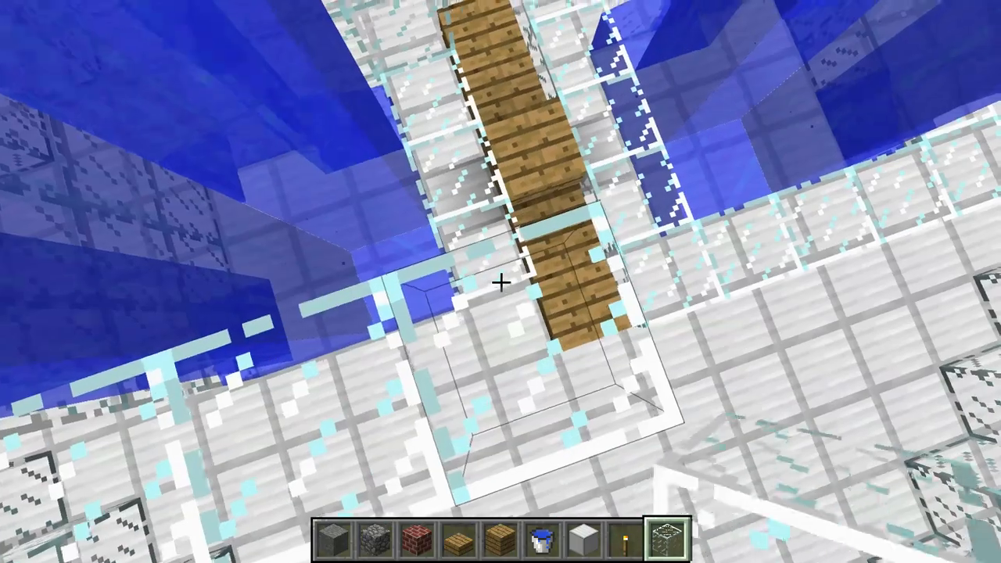
mouse_move(500, 282)
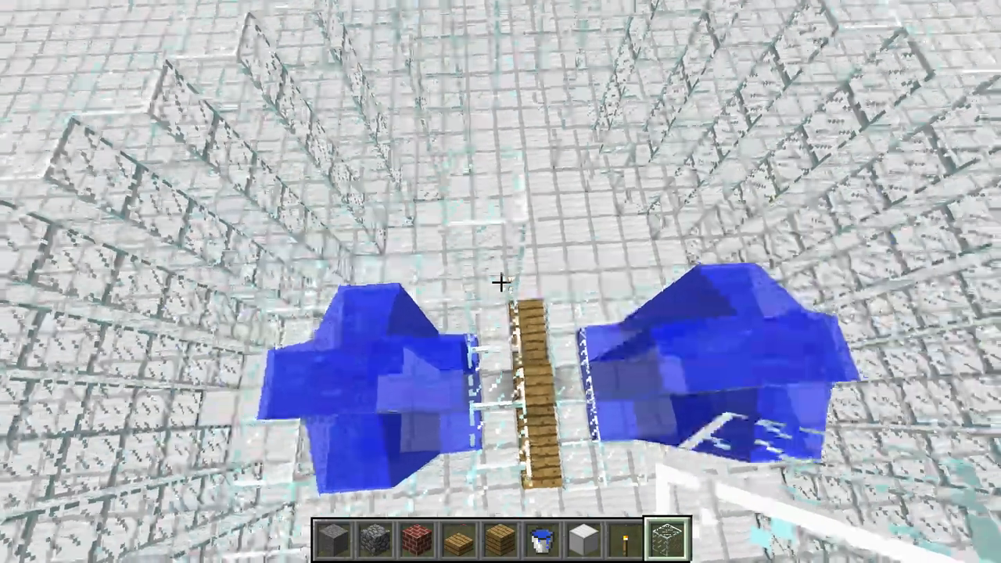
mouse_move(500, 281)
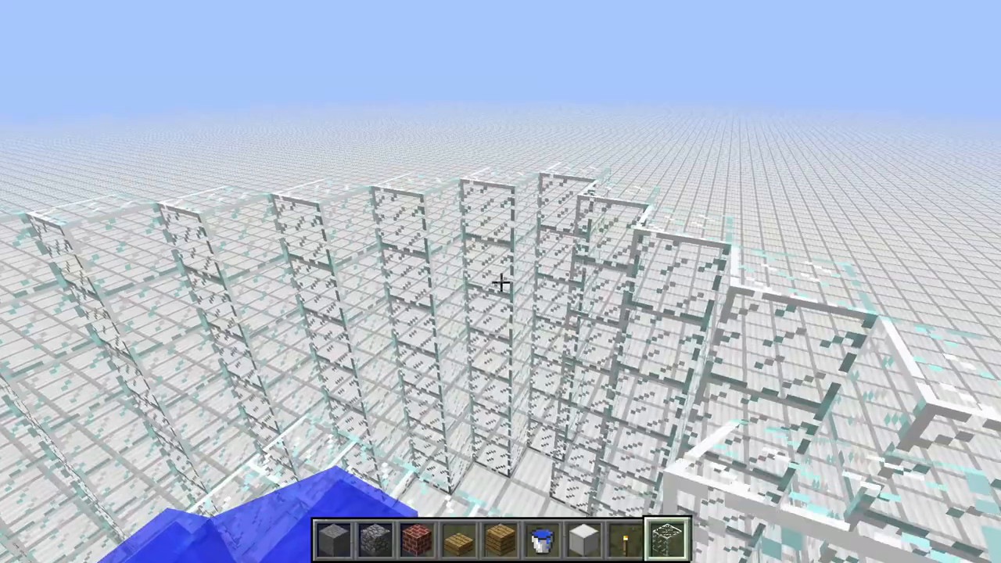
mouse_move(500, 281)
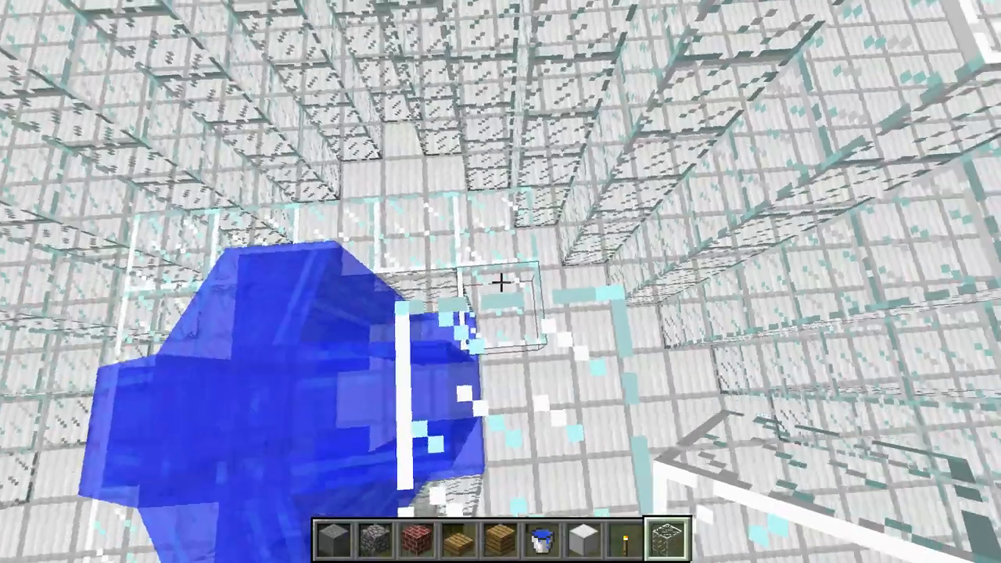
mouse_move(500, 281)
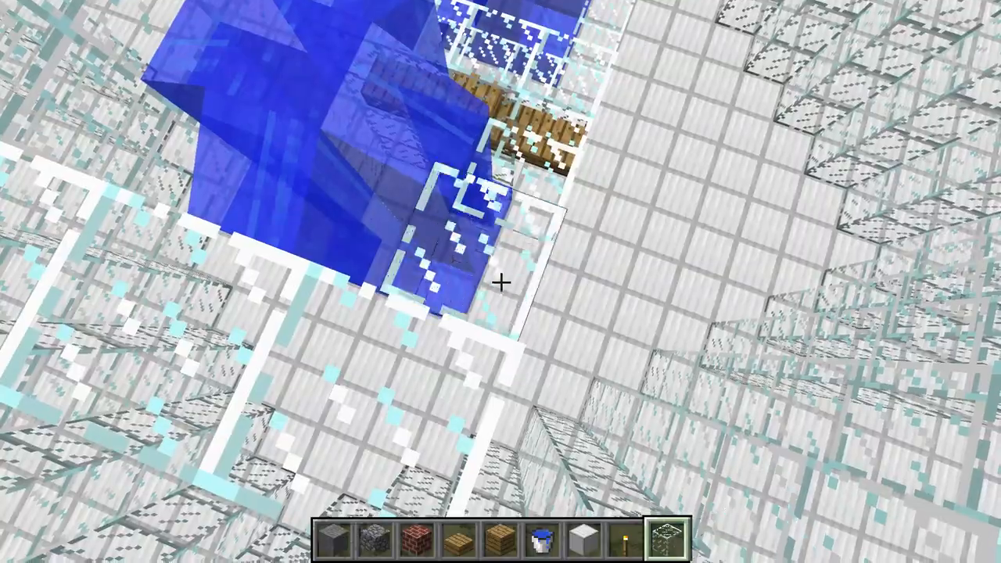
mouse_move(500, 281)
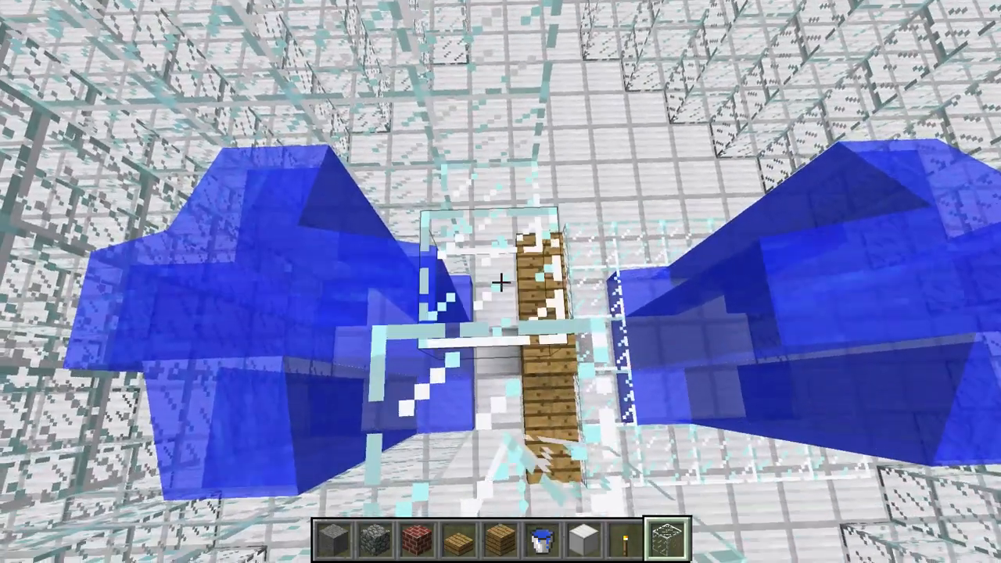
mouse_move(500, 282)
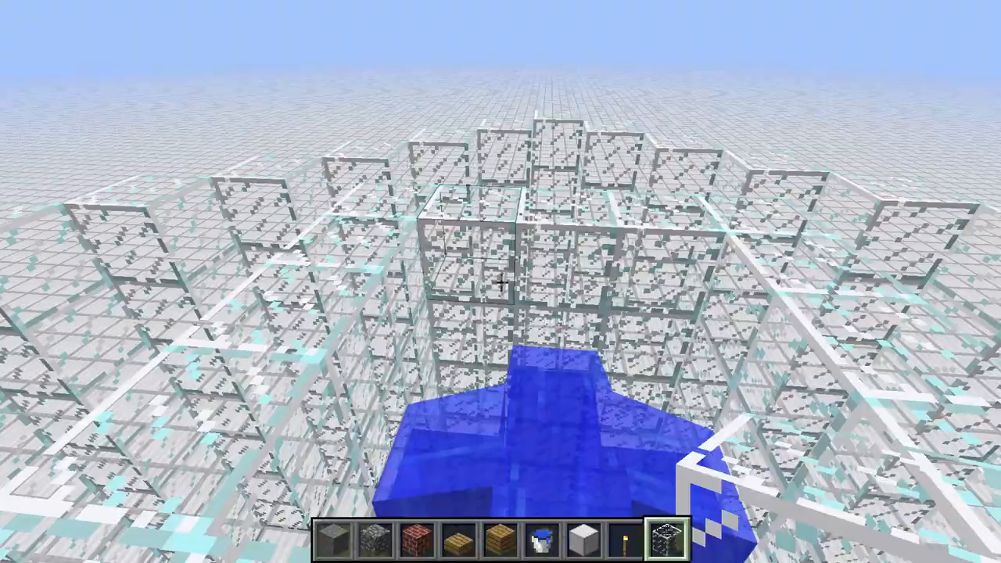
mouse_move(500, 281)
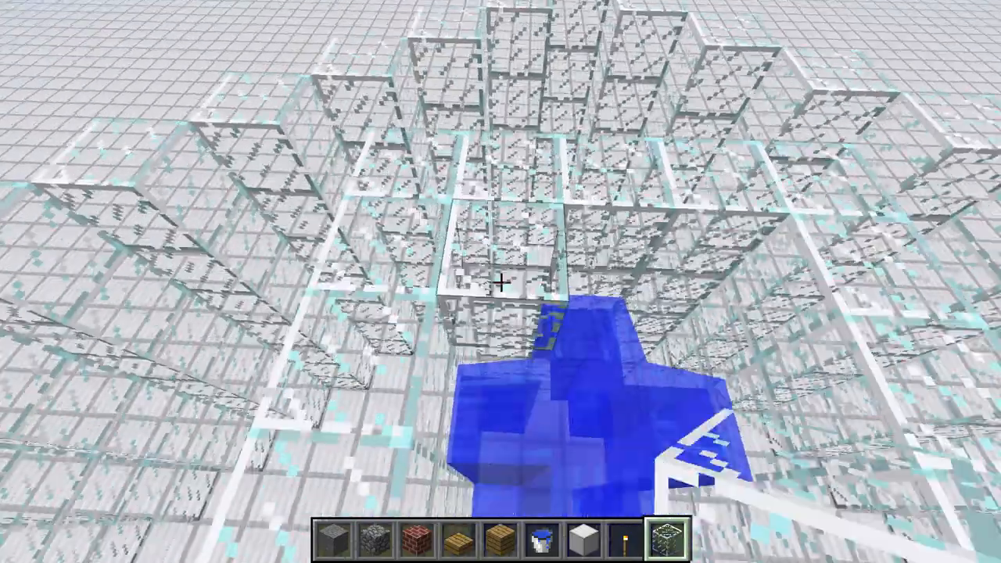
mouse_move(500, 282)
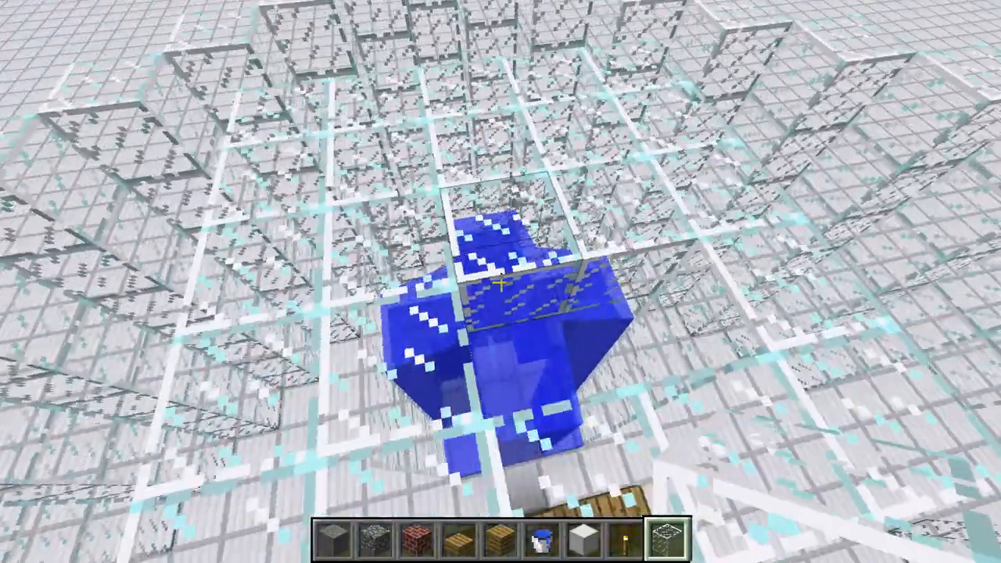
mouse_move(501, 282)
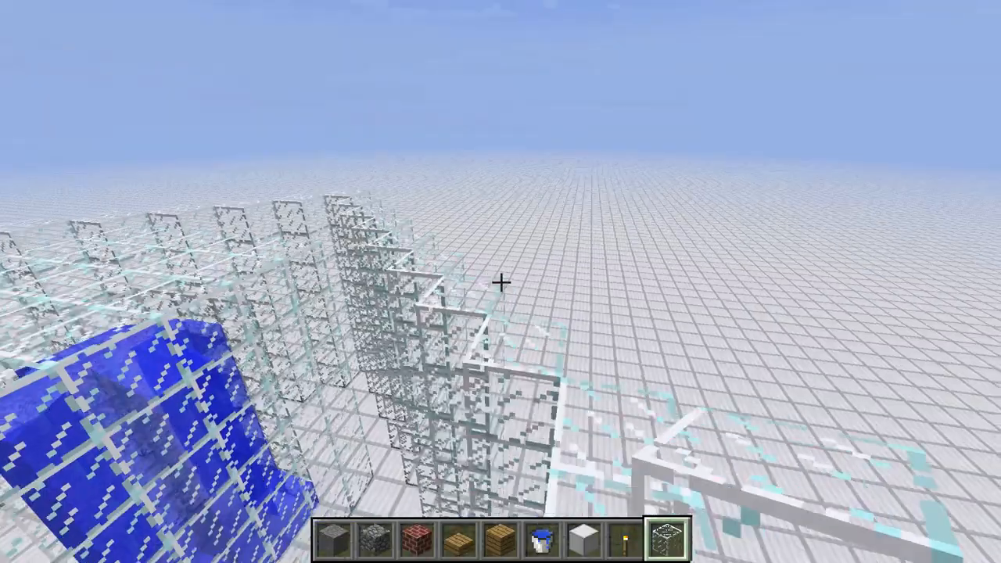
mouse_move(500, 282)
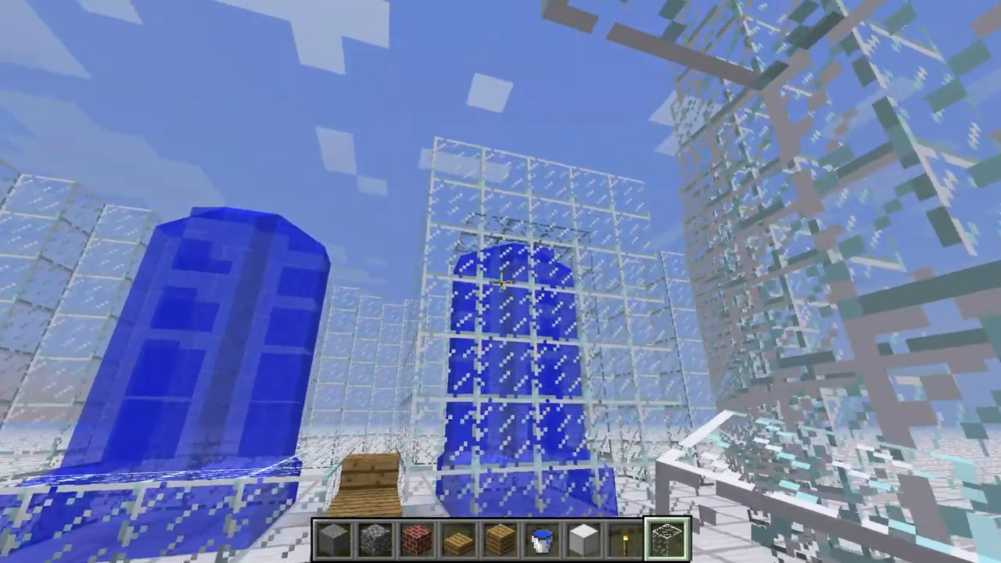
mouse_move(500, 282)
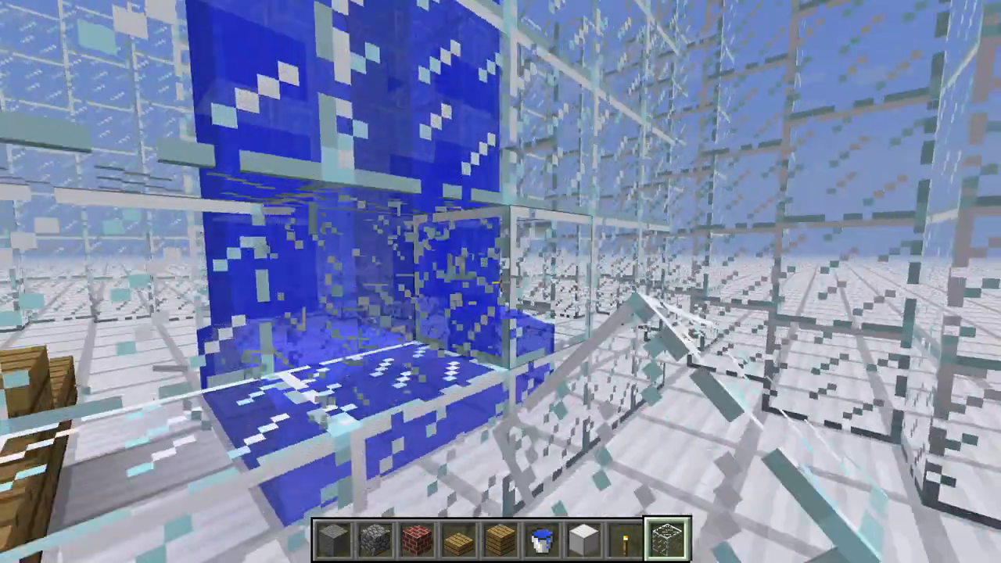
mouse_move(500, 281)
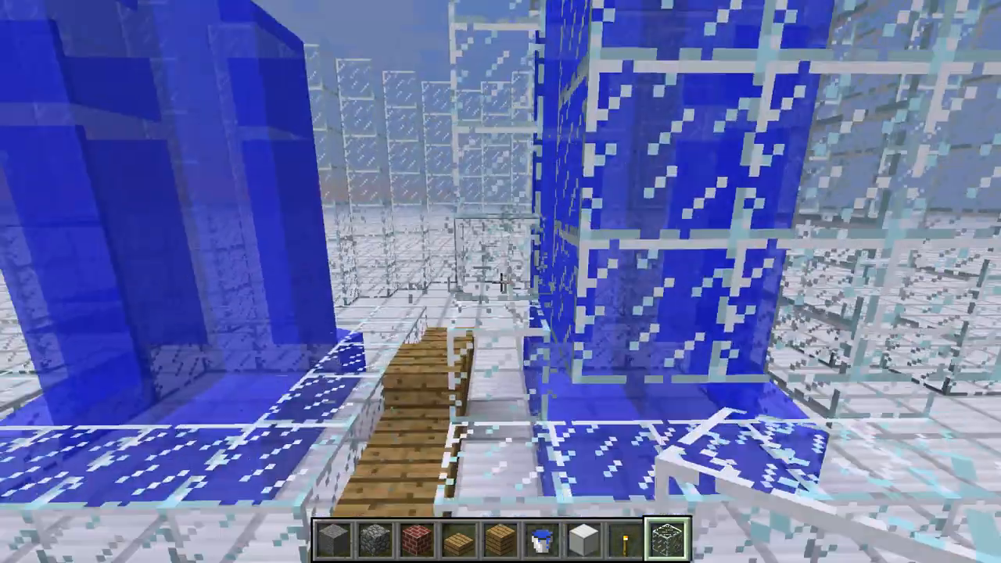
mouse_move(500, 281)
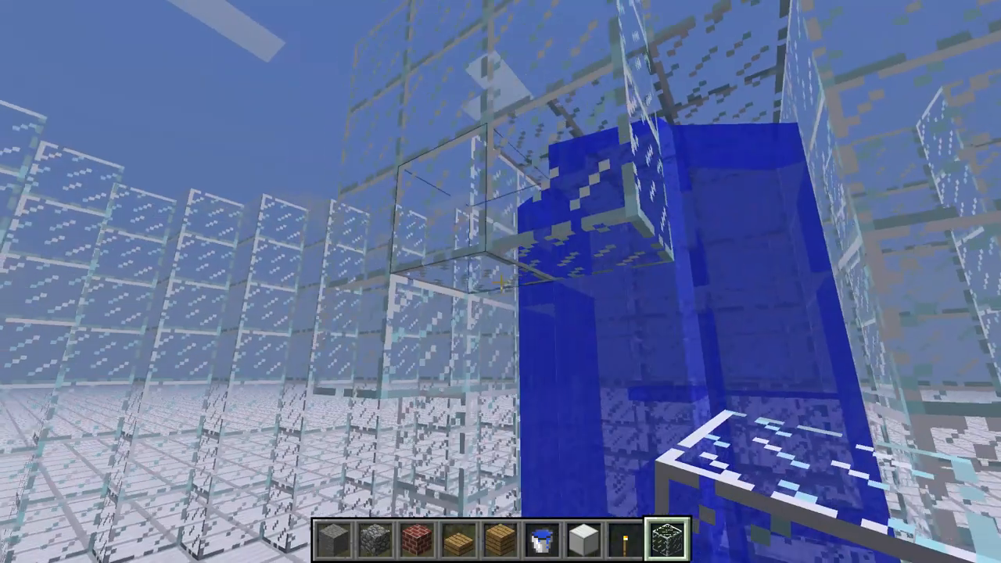
mouse_move(500, 281)
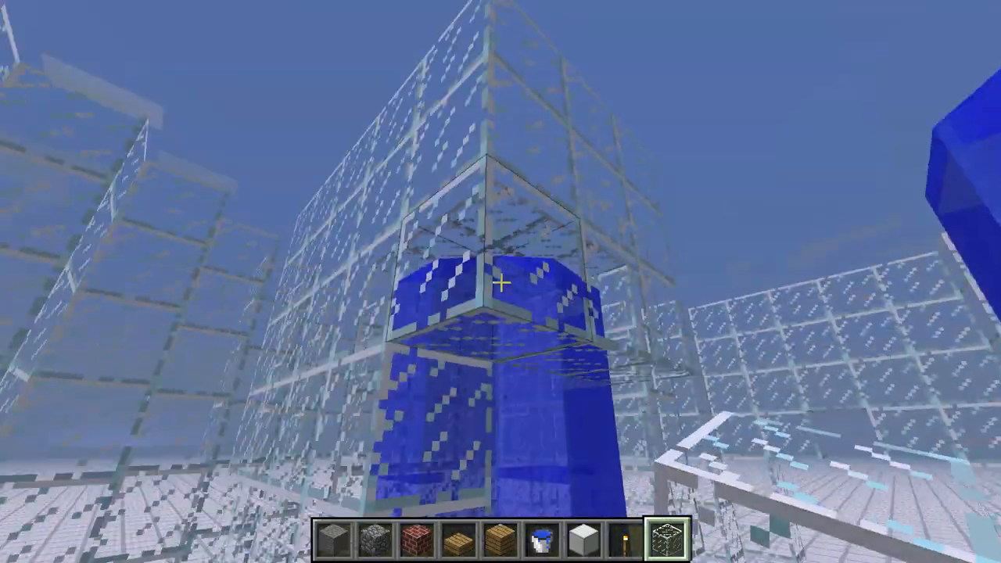
mouse_move(501, 282)
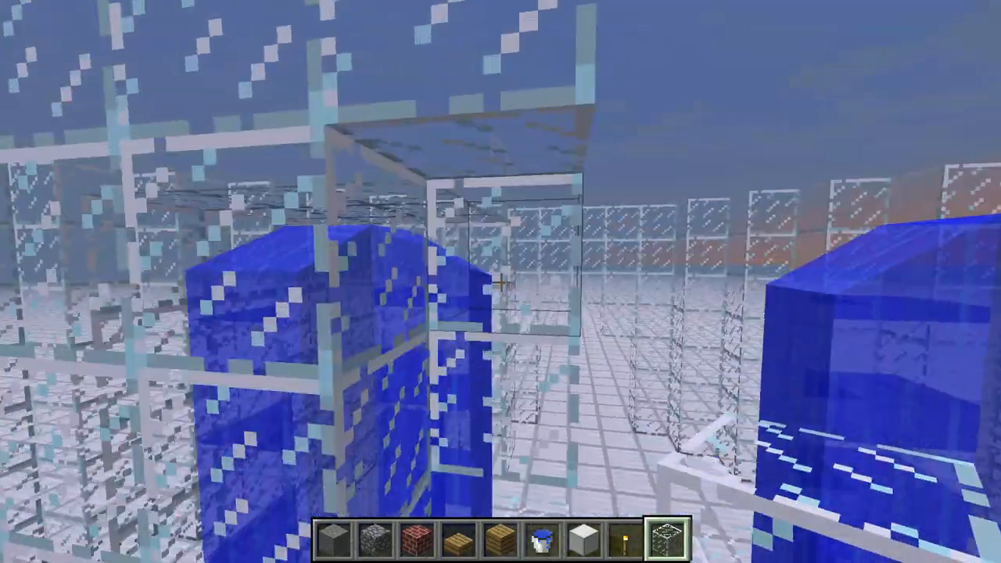
mouse_move(500, 281)
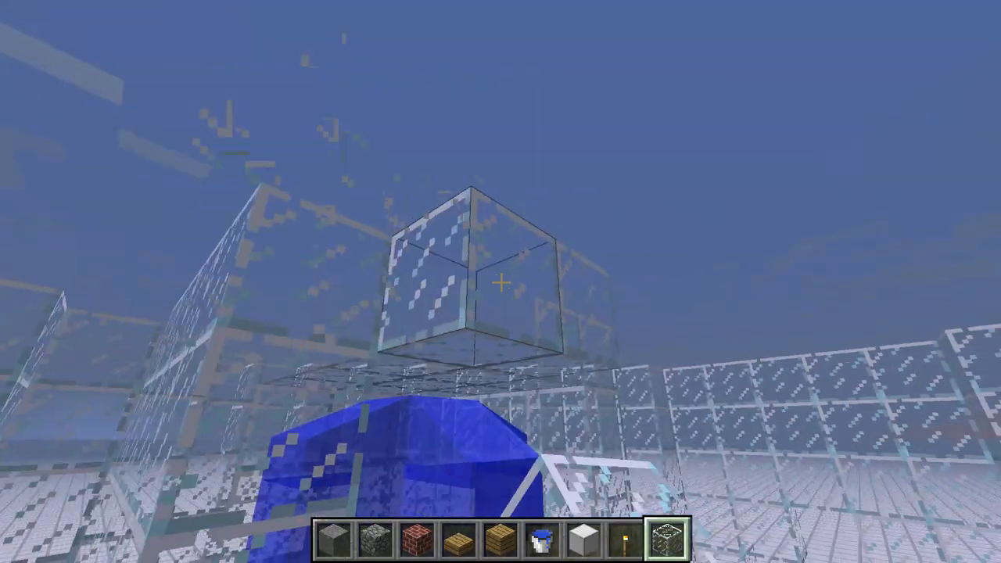
mouse_move(501, 282)
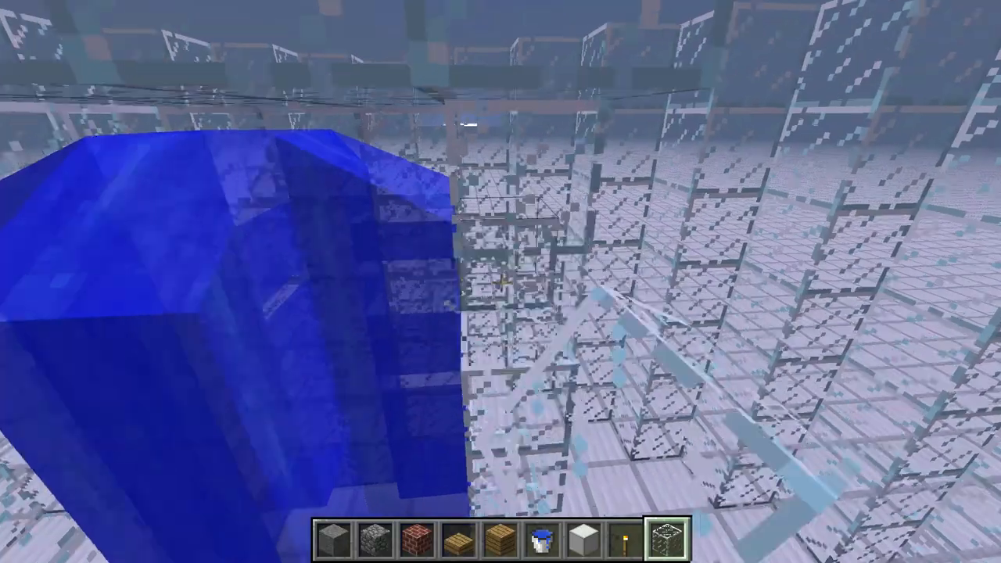
mouse_move(500, 281)
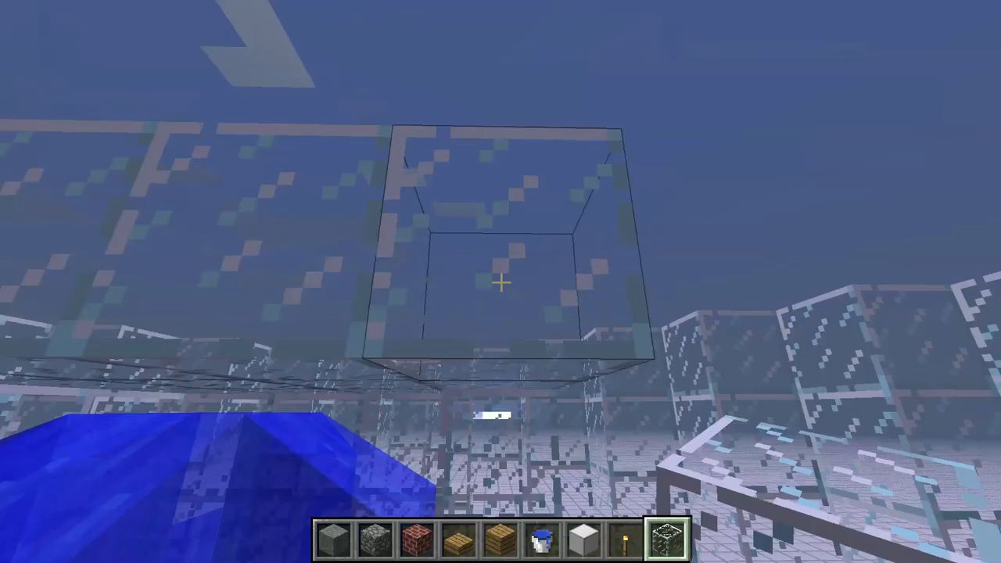
mouse_move(500, 281)
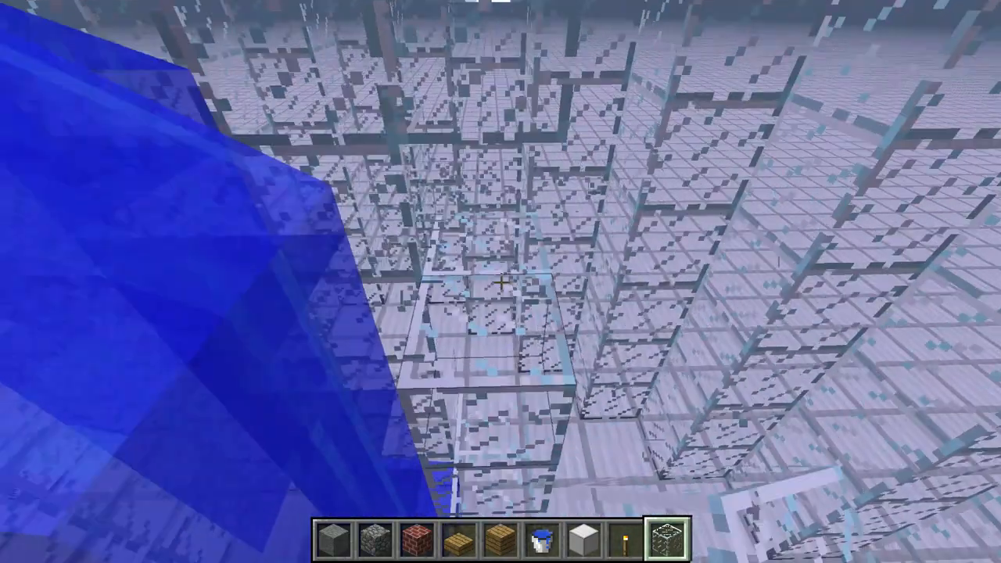
mouse_move(500, 282)
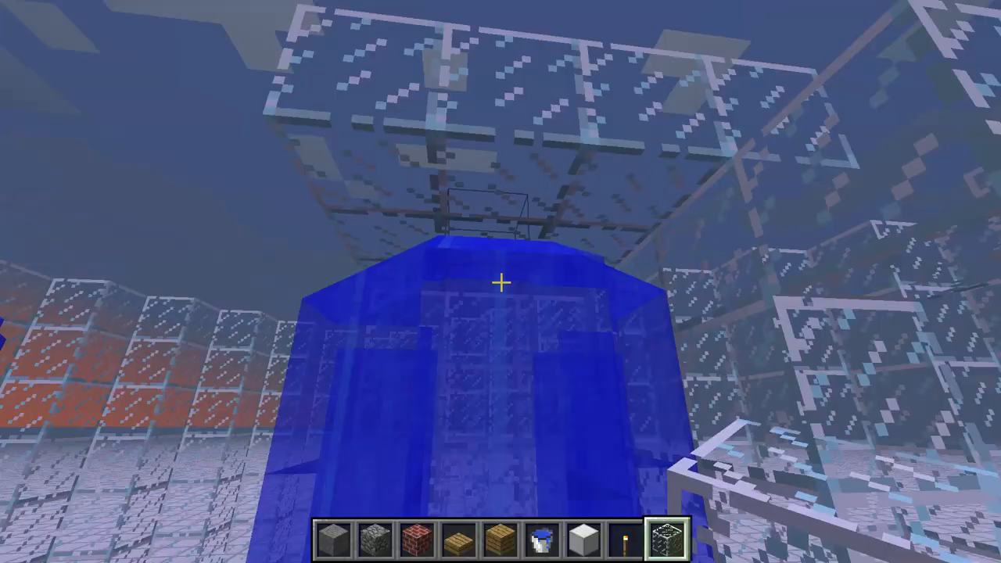
mouse_move(500, 282)
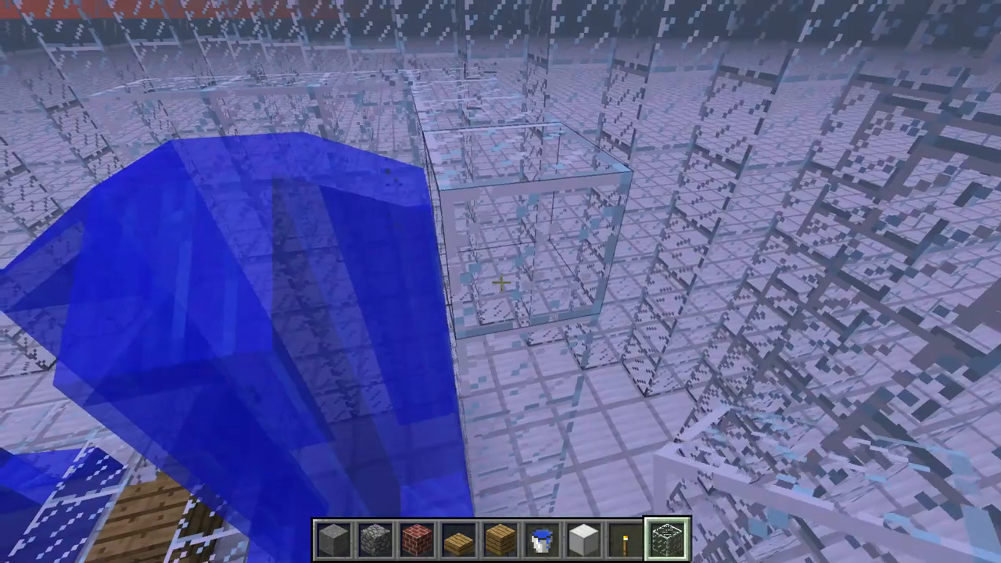
mouse_move(500, 281)
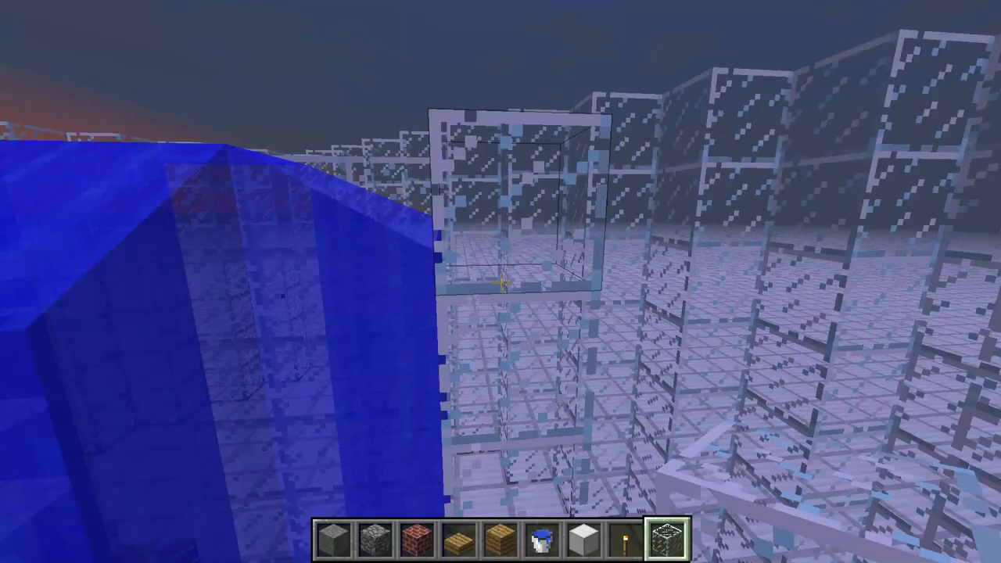
mouse_move(500, 281)
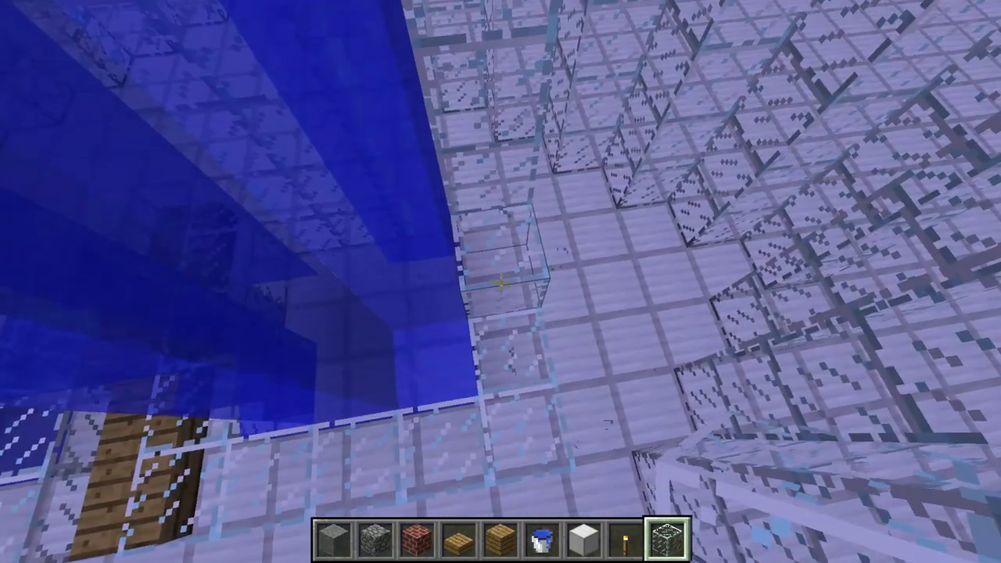
mouse_move(500, 282)
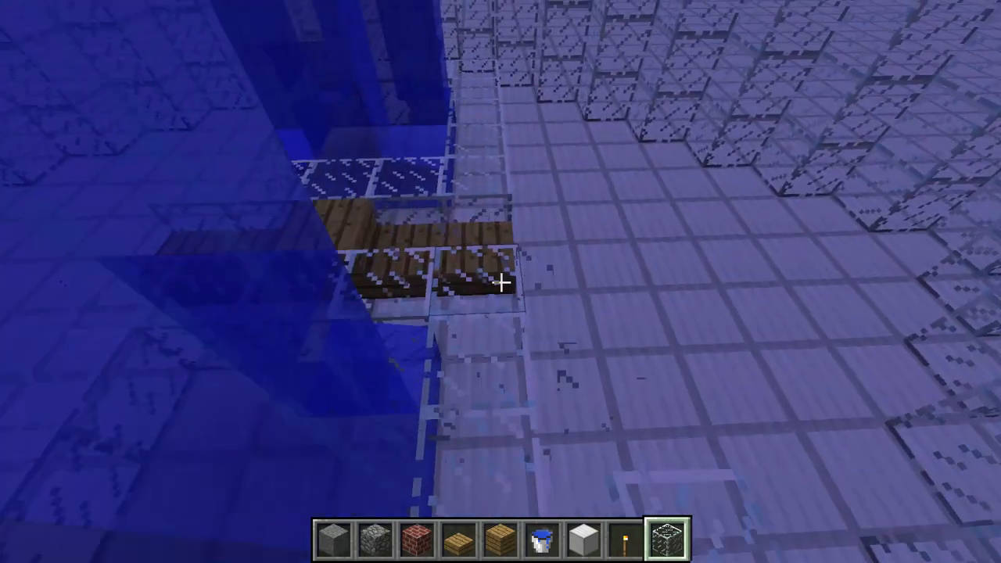
mouse_move(501, 282)
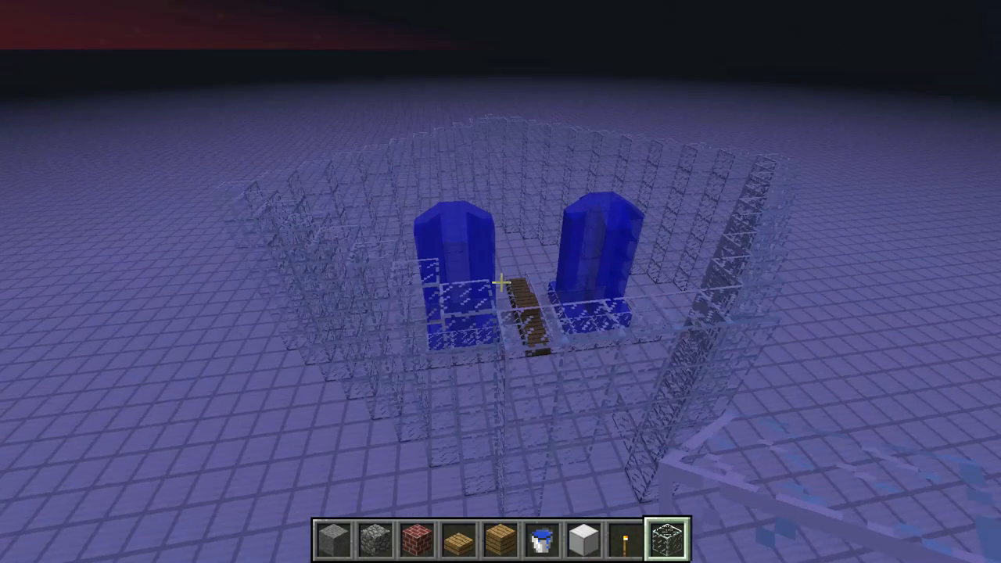
mouse_move(500, 282)
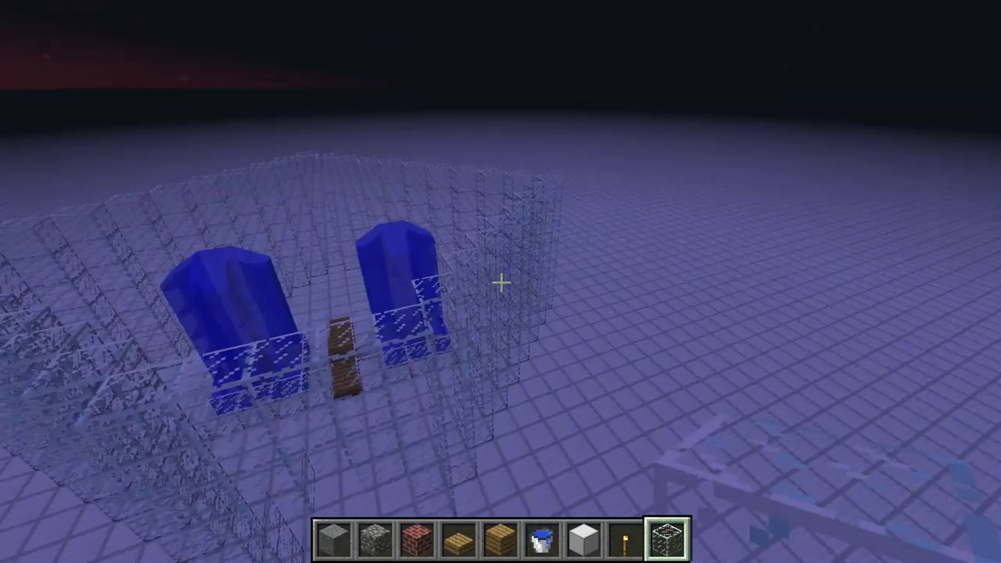
mouse_move(500, 281)
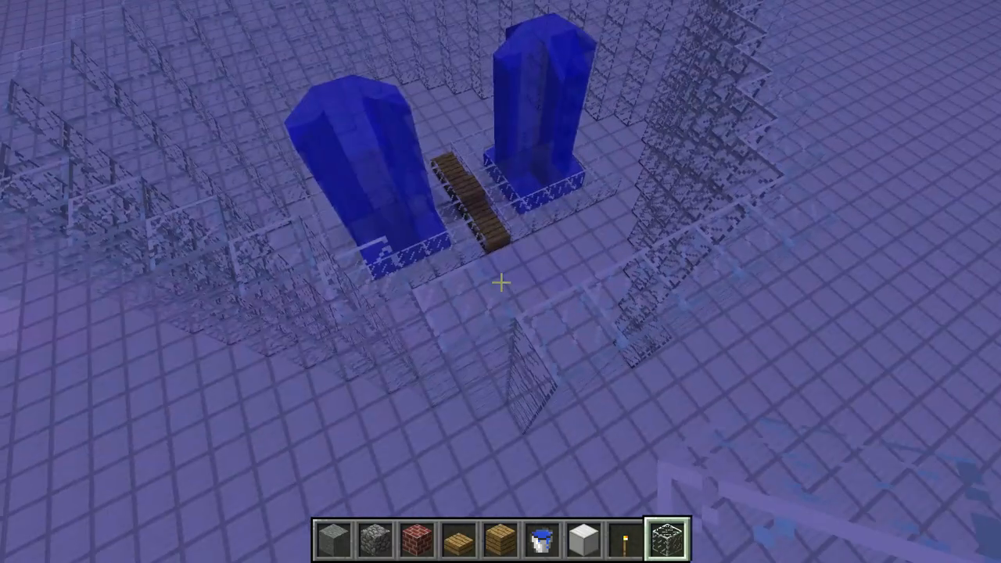
mouse_move(501, 281)
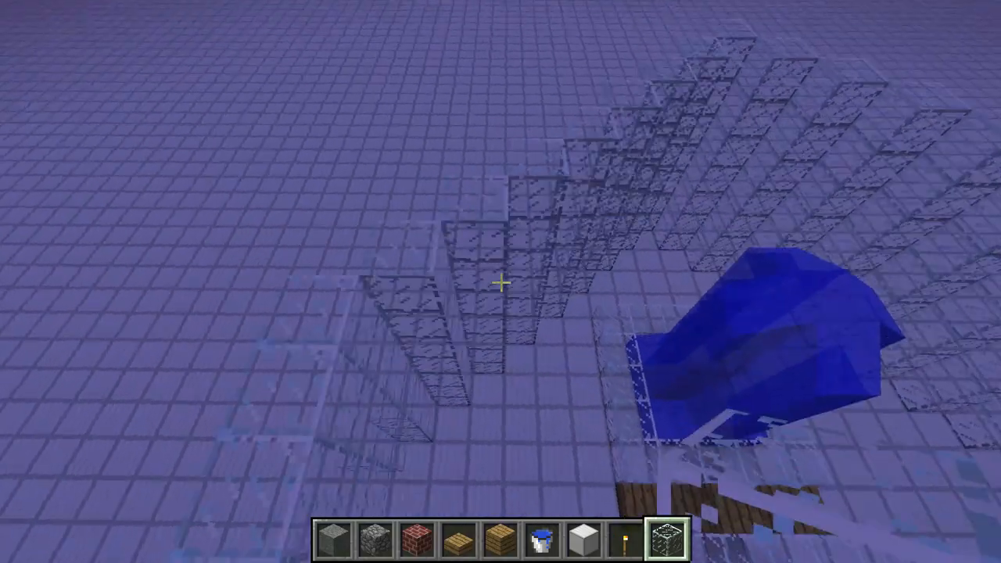
mouse_move(501, 282)
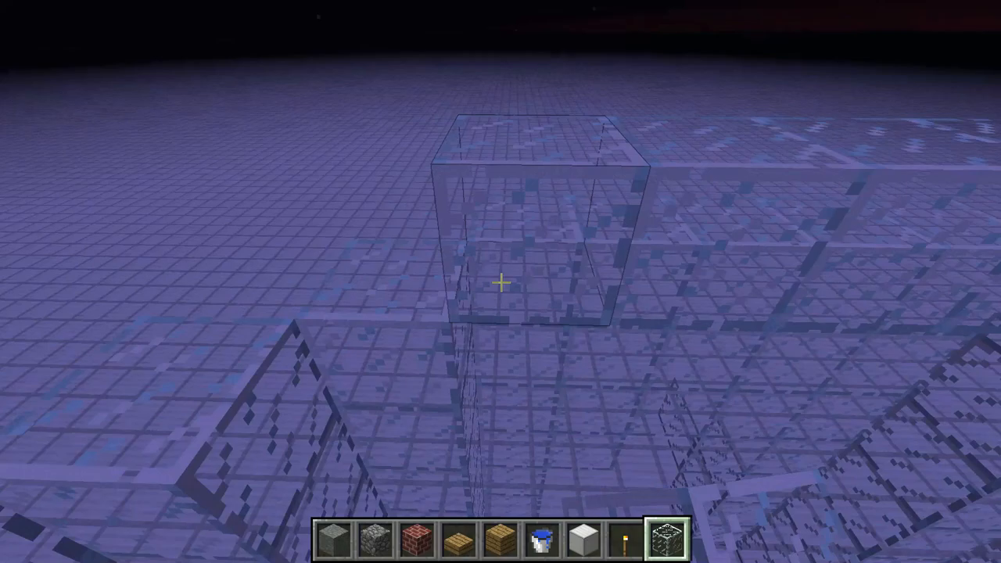
mouse_move(500, 281)
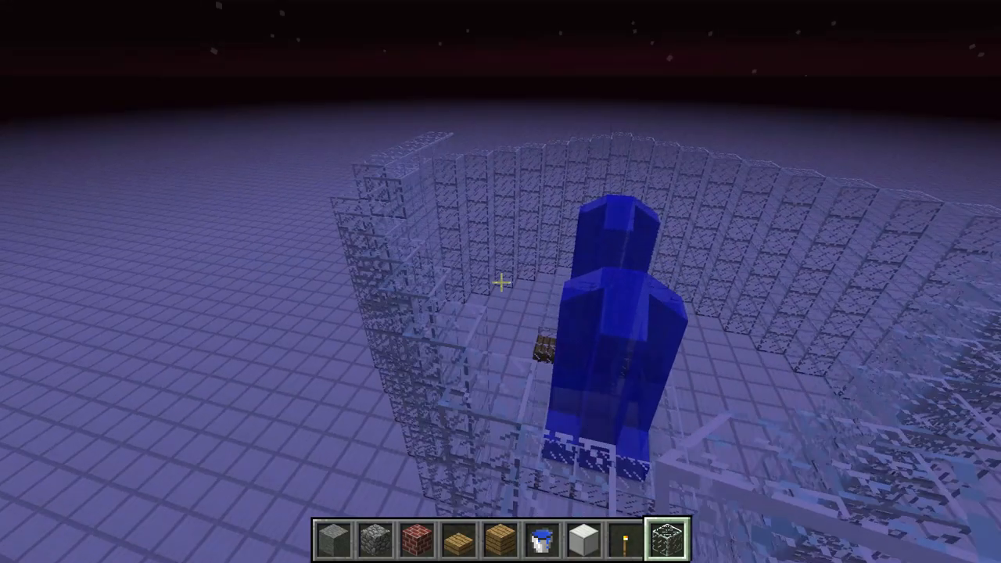
mouse_move(500, 281)
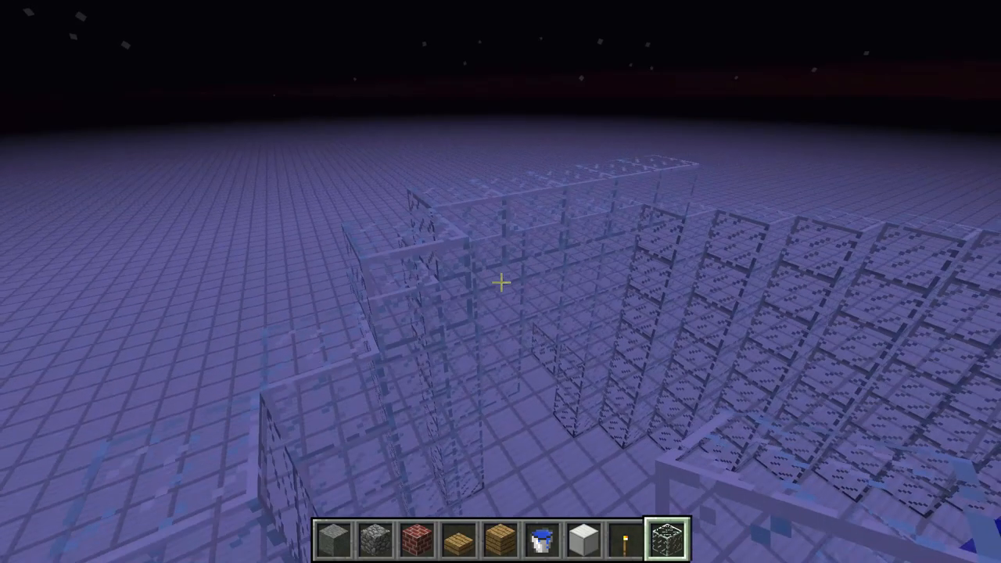